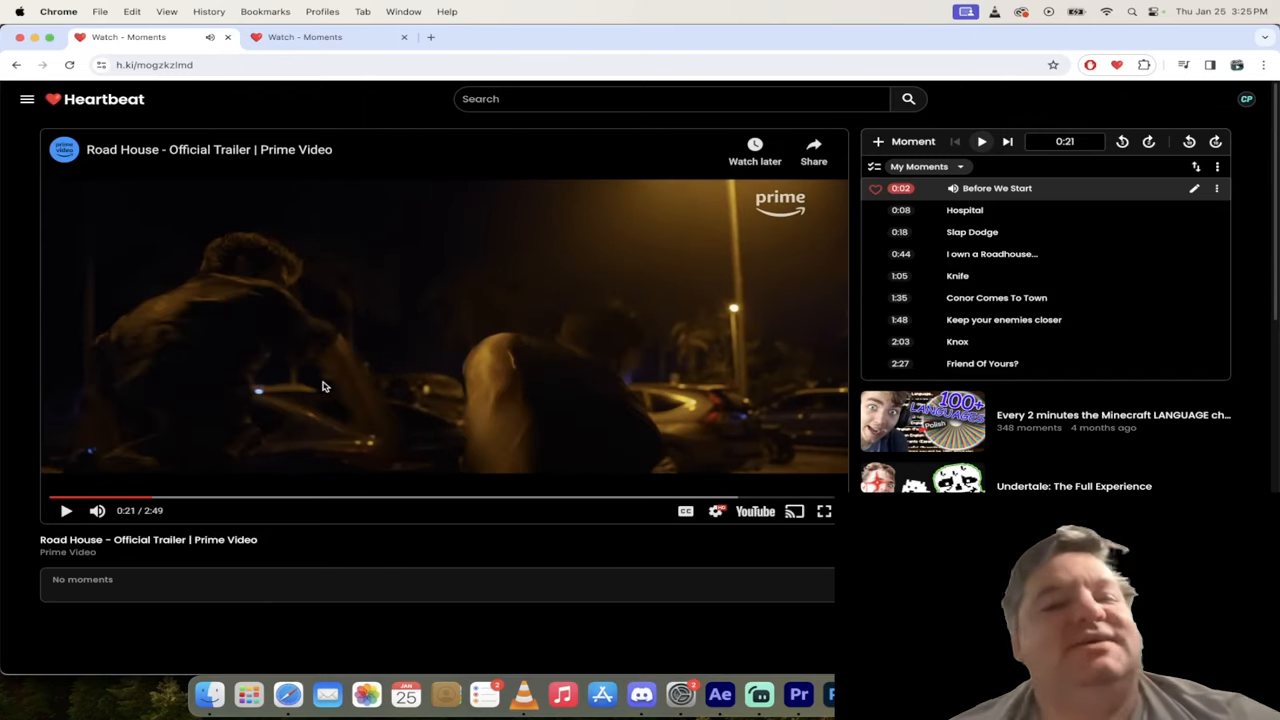
mouse_move(333, 389)
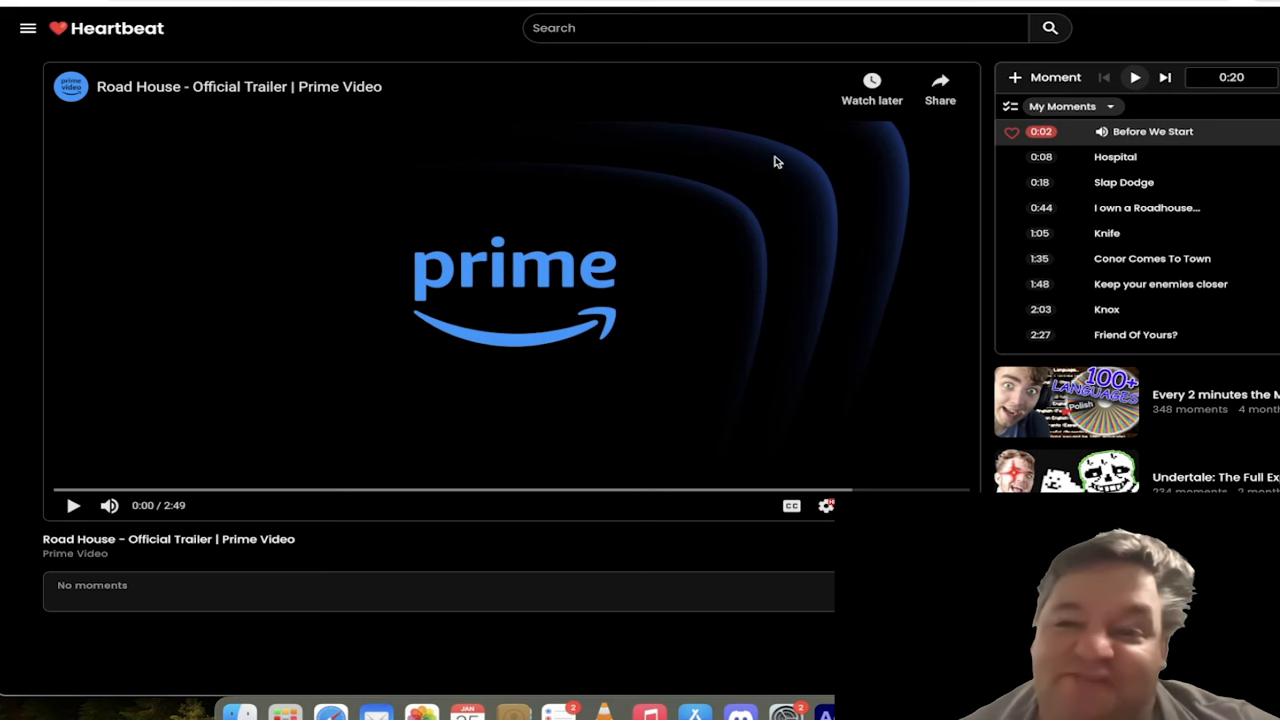
mouse_move(213, 167)
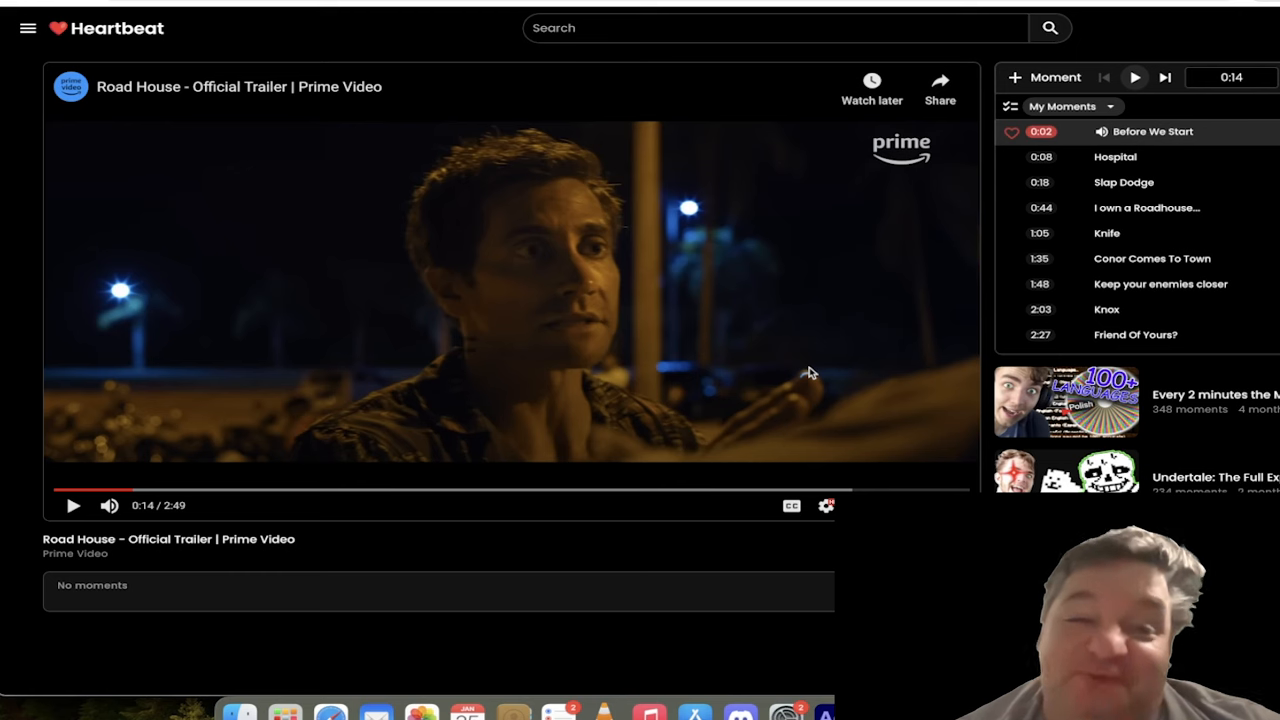
mouse_move(750, 347)
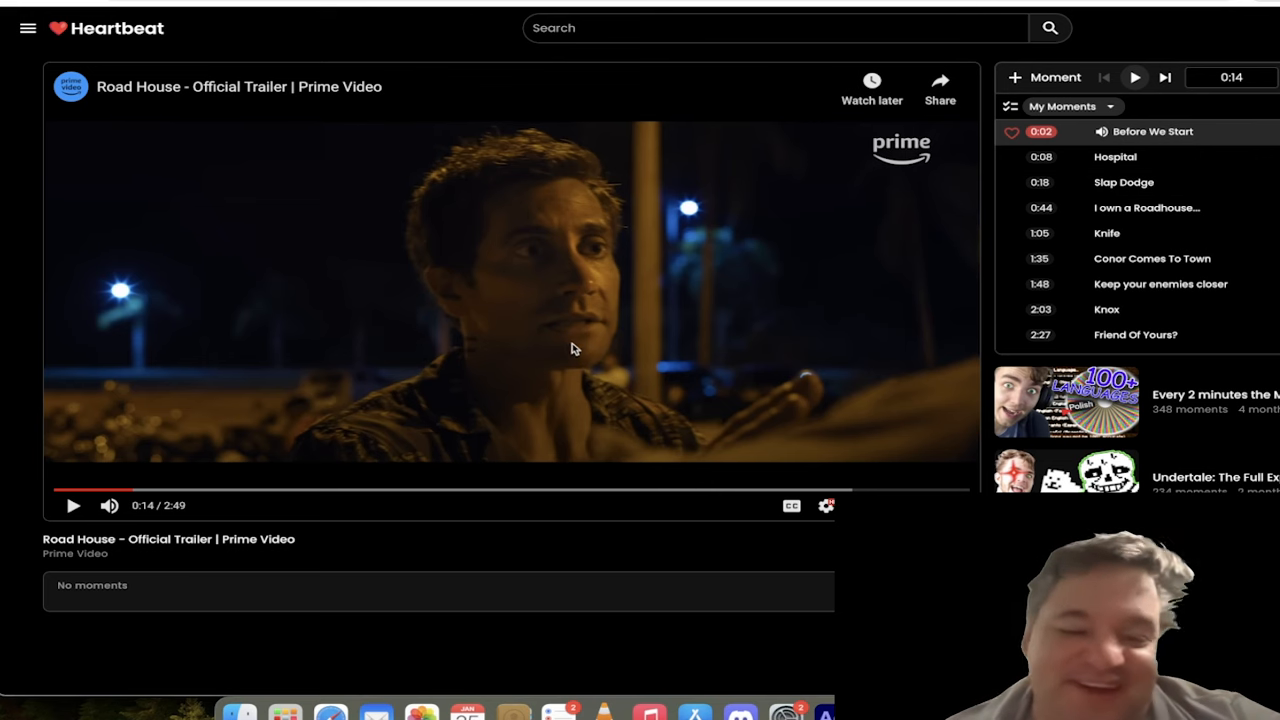
mouse_move(575, 385)
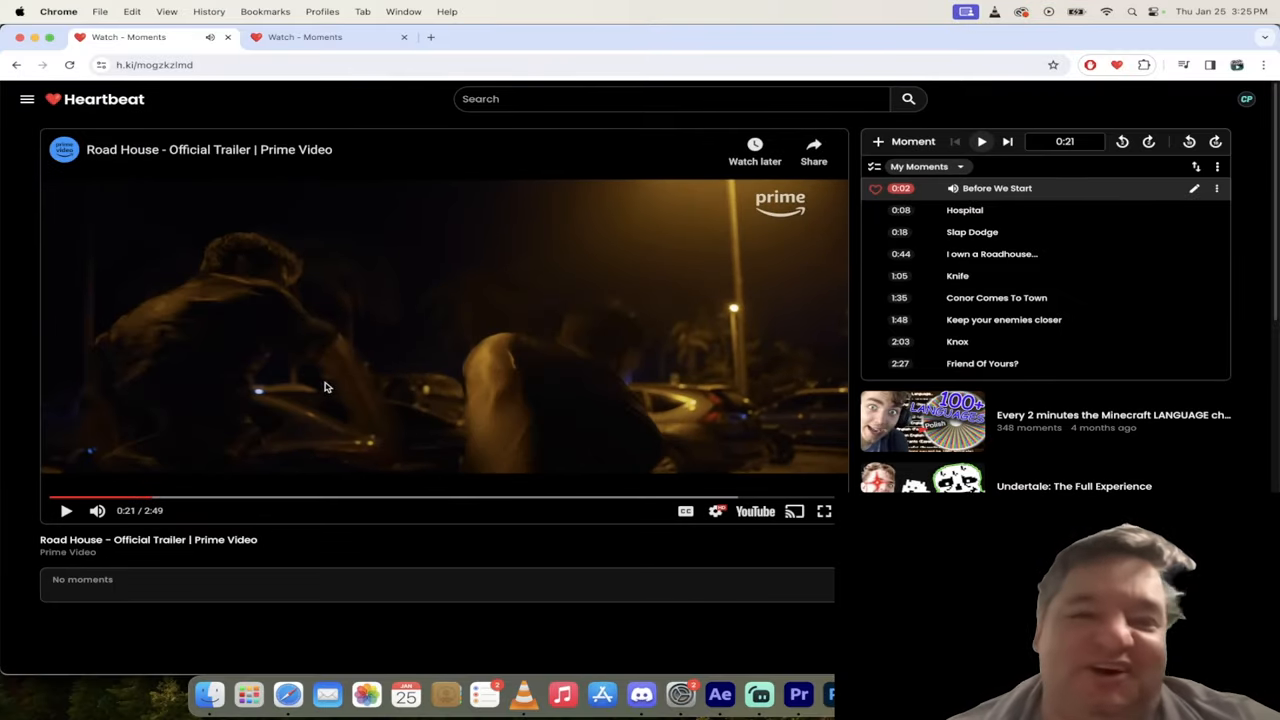
mouse_move(347, 401)
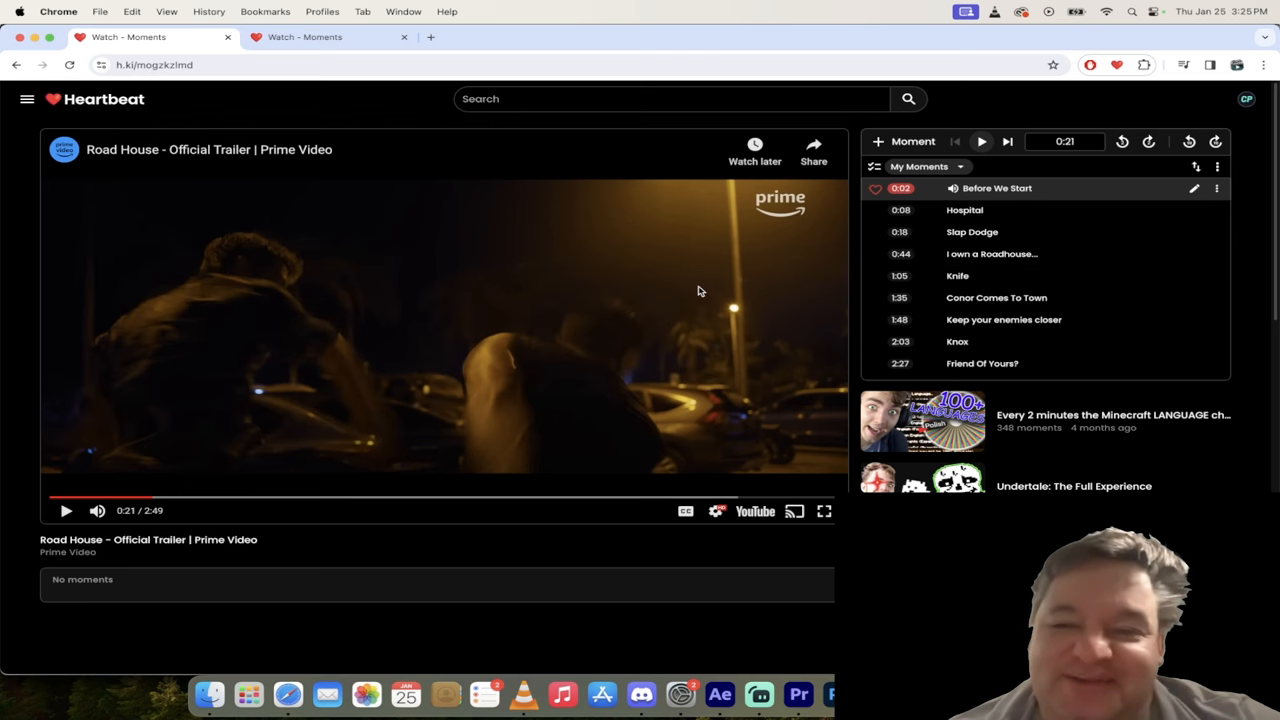
mouse_move(473, 374)
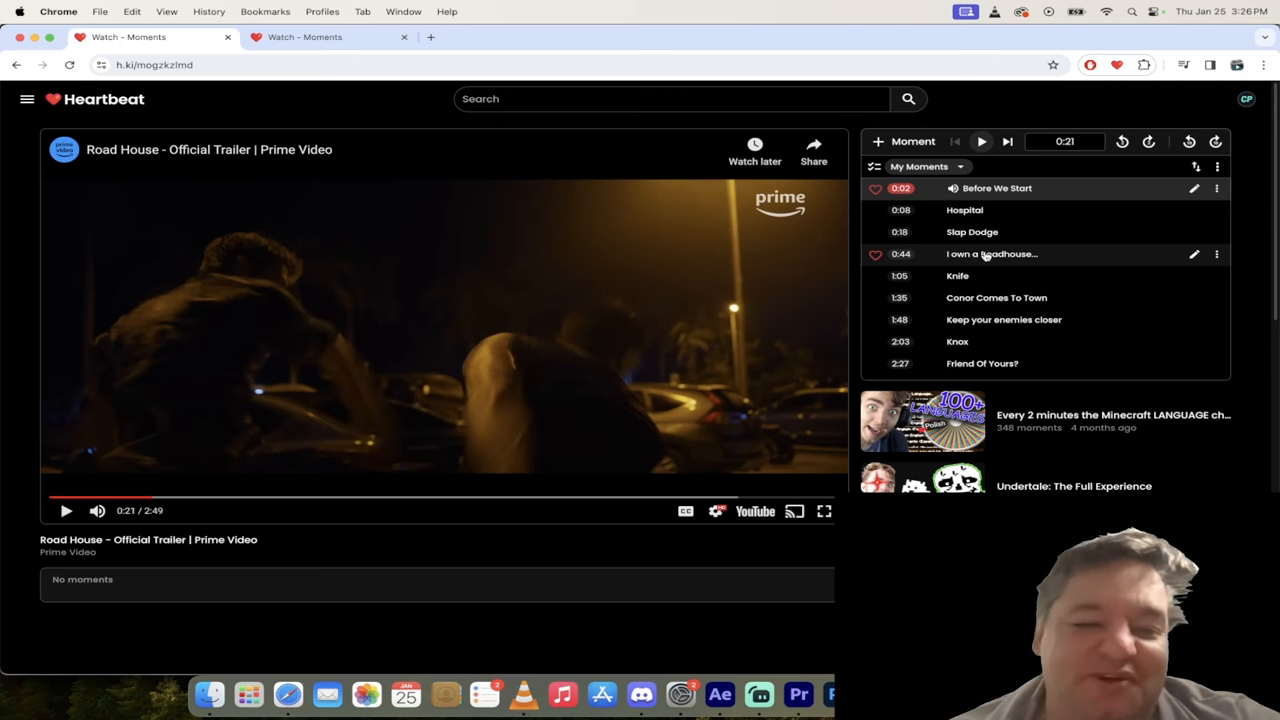
Jump to the 0:44 'I own a Roadhouse...' moment from My Moments.
left_click(1005, 253)
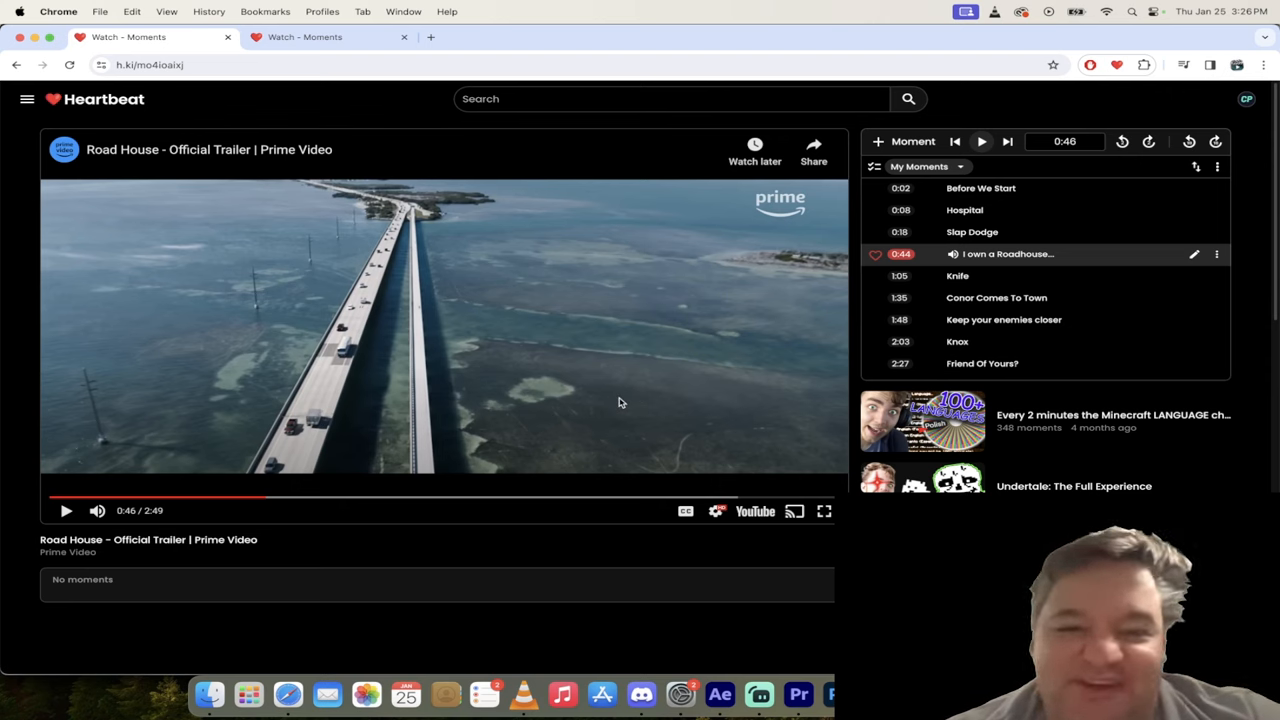
mouse_move(570, 376)
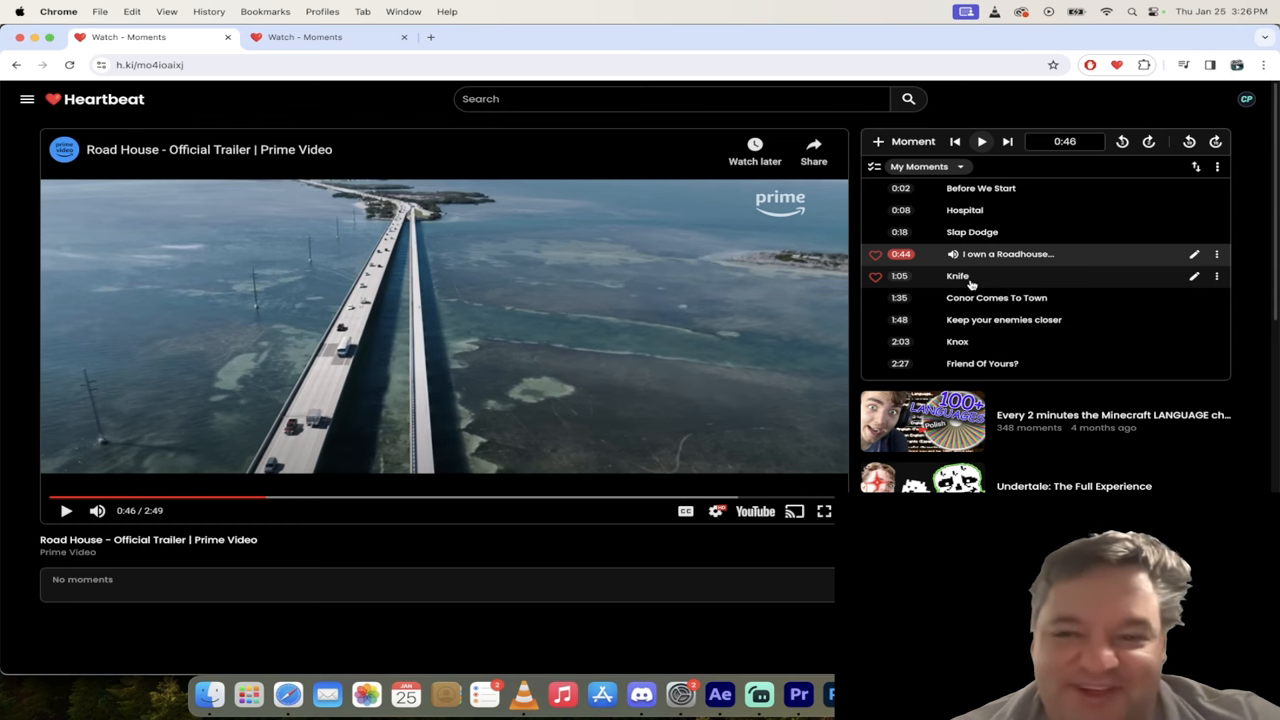
Jump to the 1:05 Knife moment and let playback run into 'Conor Comes To Town'.
left_click(957, 275)
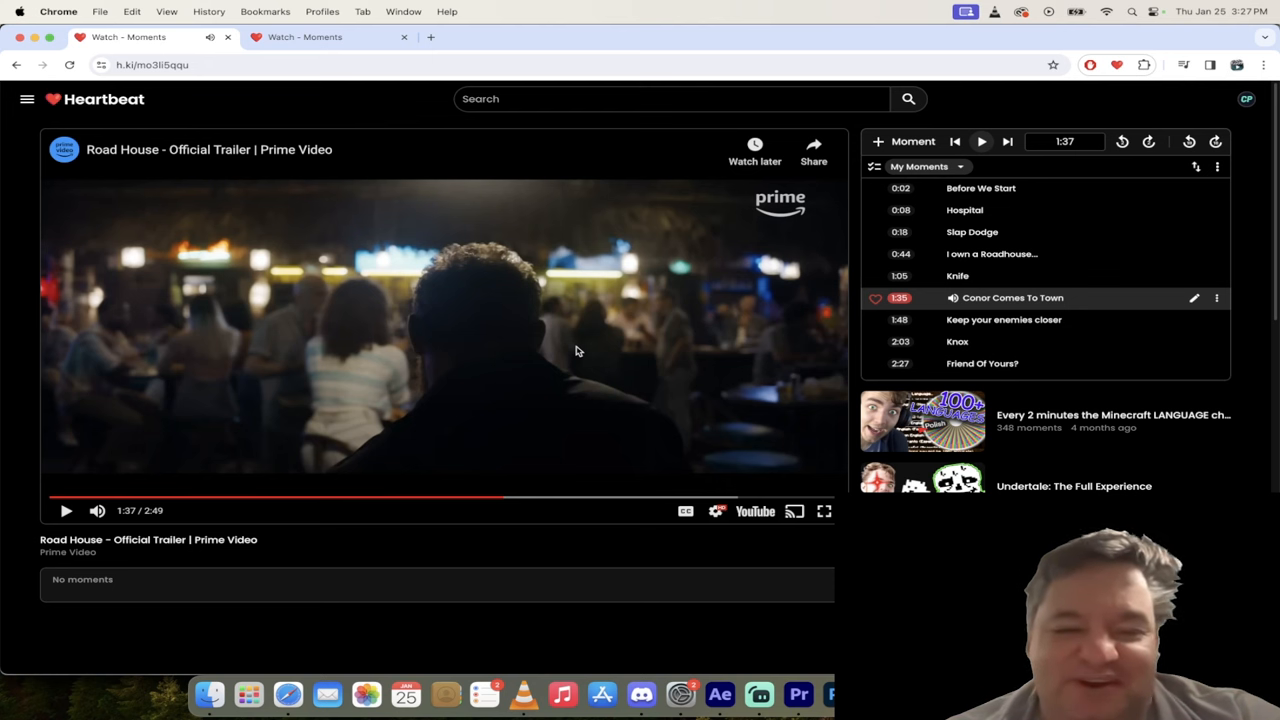
Resume the player so the 1:35 'Conor Comes To Town' moment plays to 1:46.
left_click(66, 510)
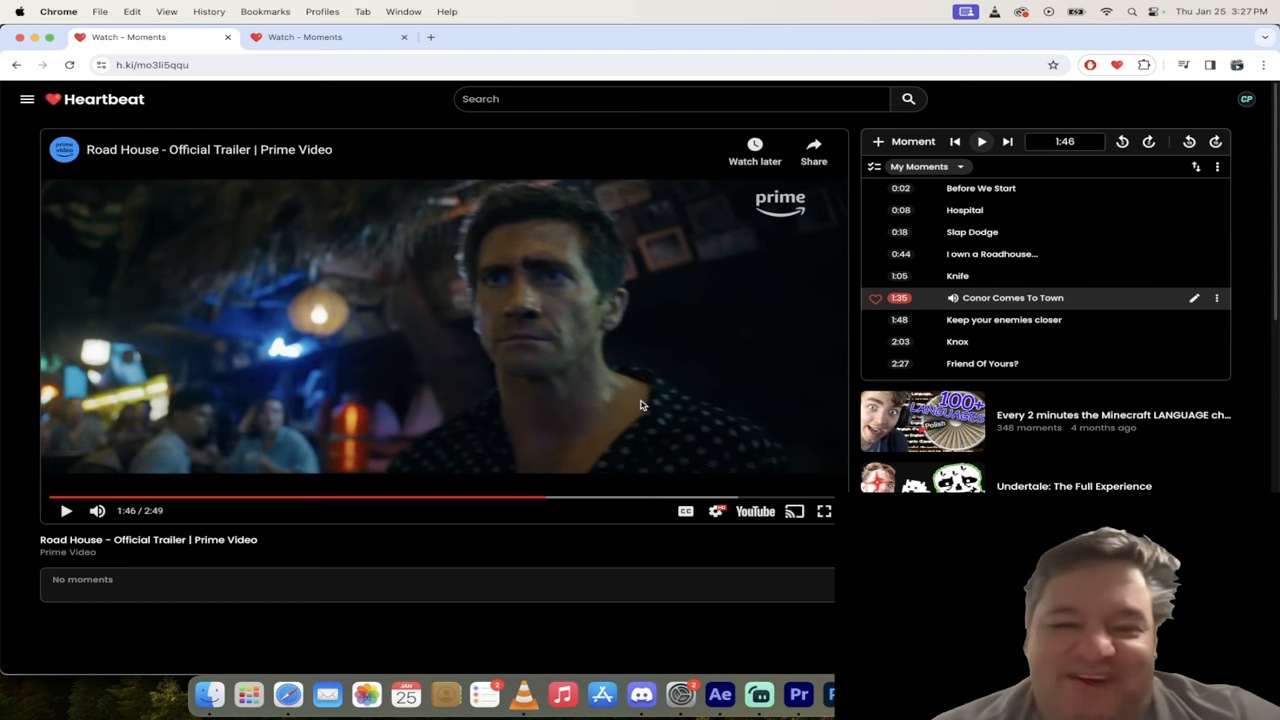
mouse_move(580, 403)
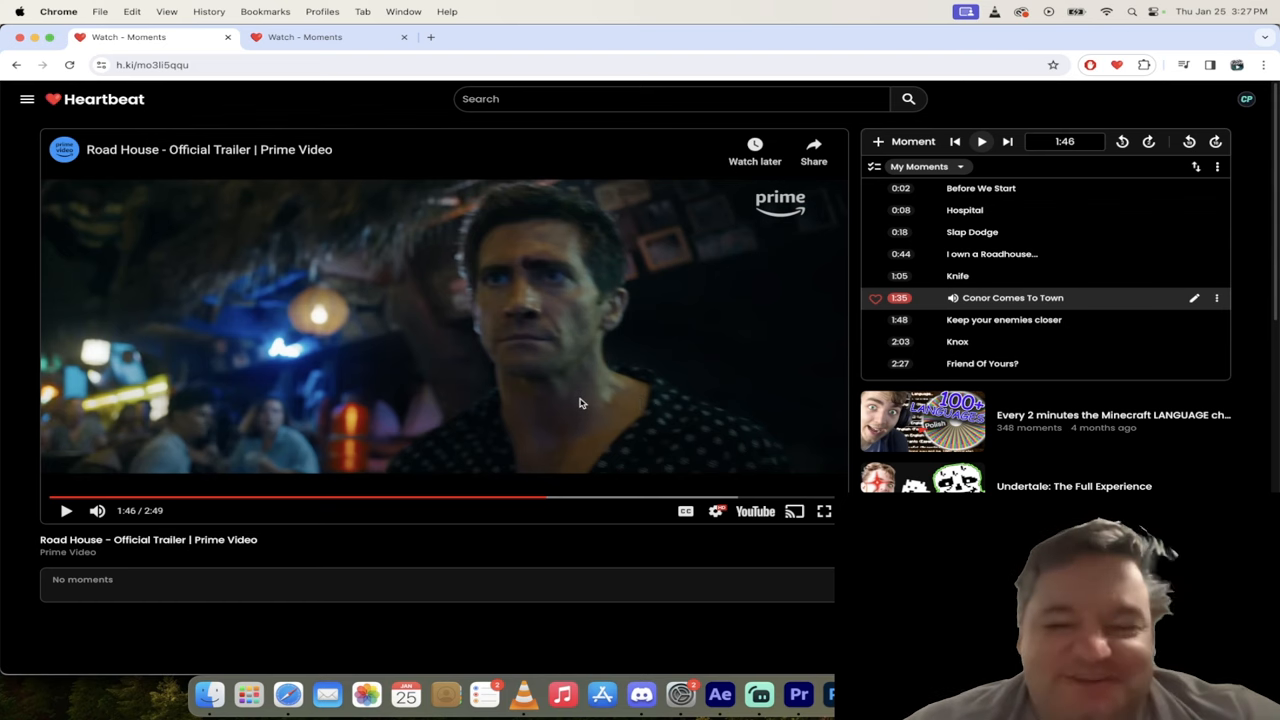
mouse_move(572, 403)
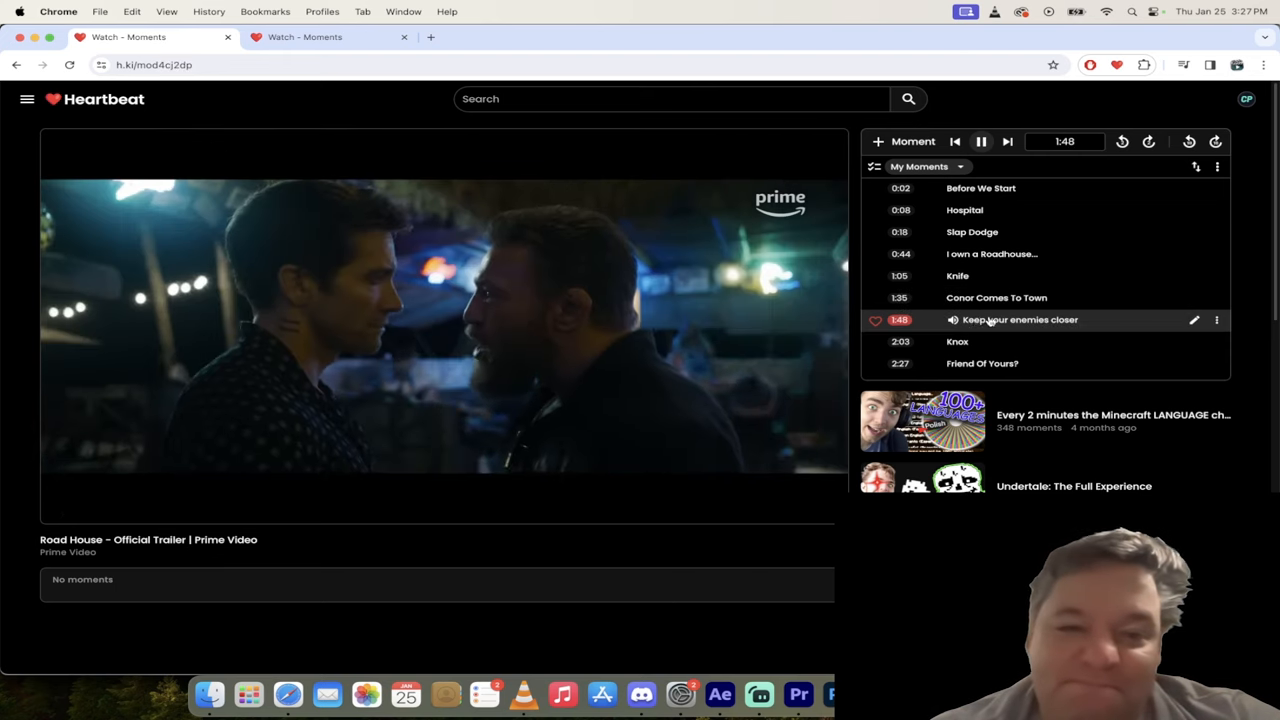
mouse_move(850, 390)
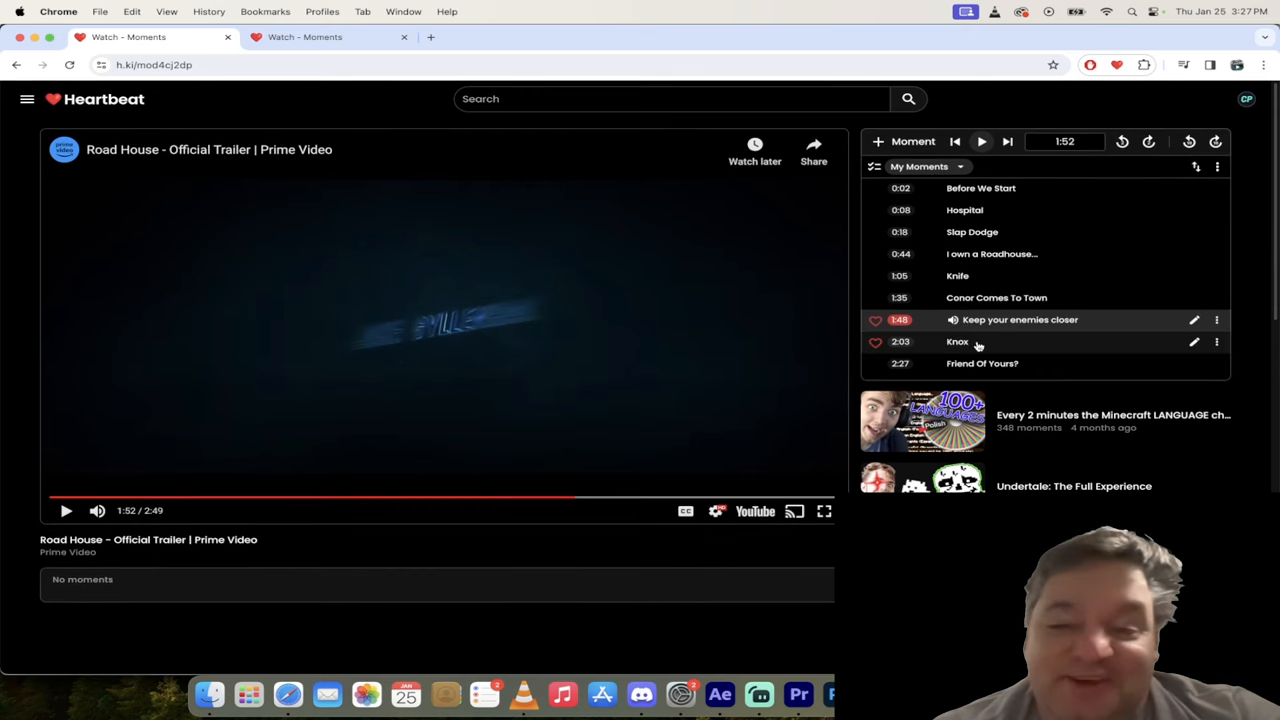
Jump to the 2:03 Knox moment and let it play to 2:18.
left_click(957, 341)
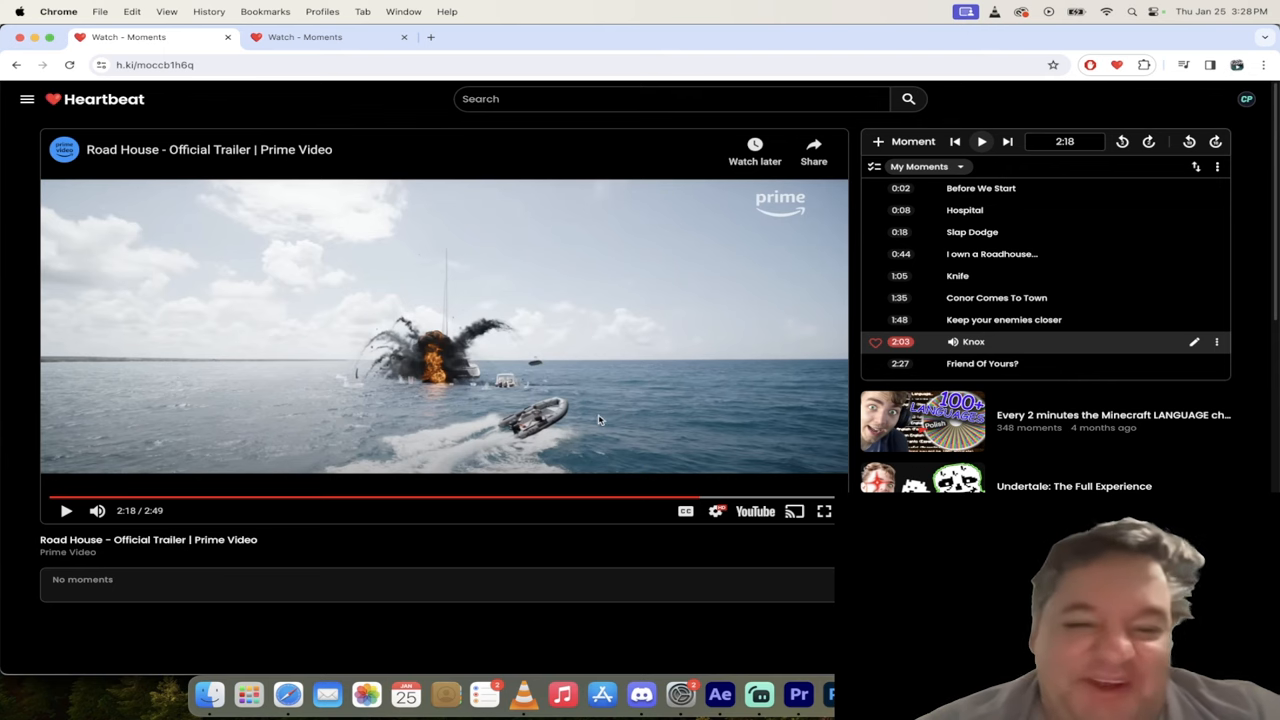
mouse_move(447, 357)
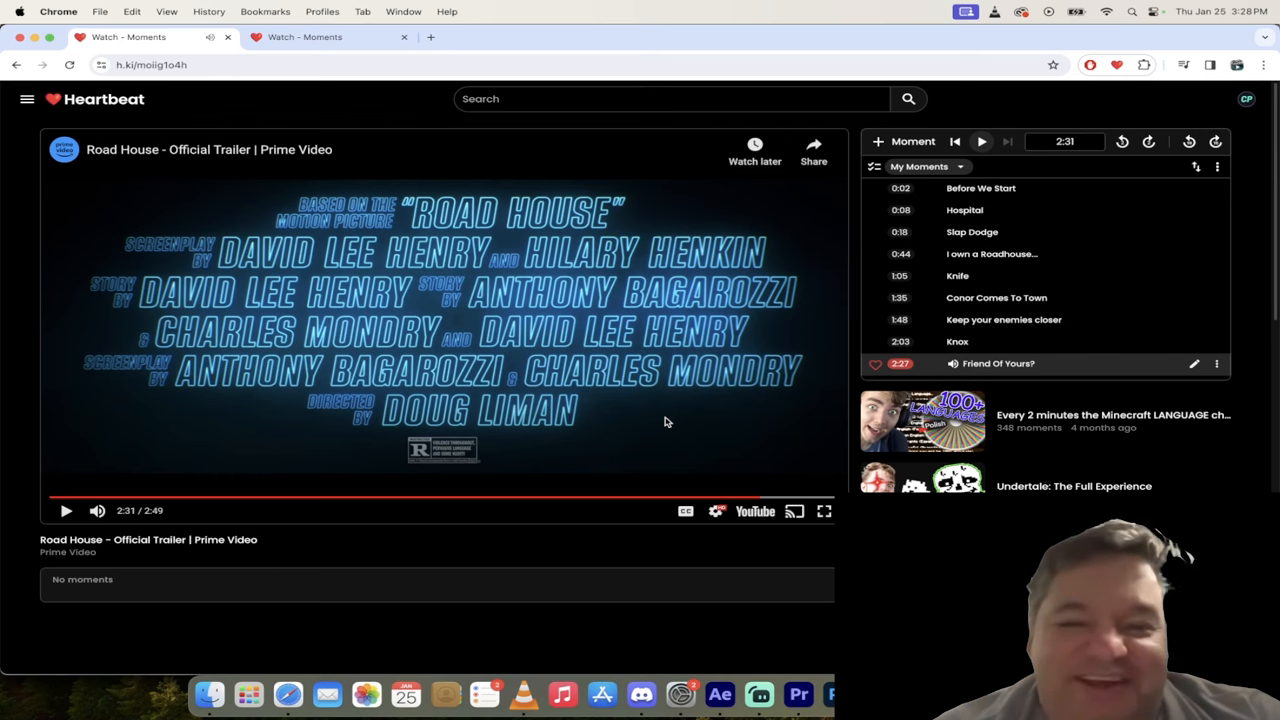
mouse_move(655, 407)
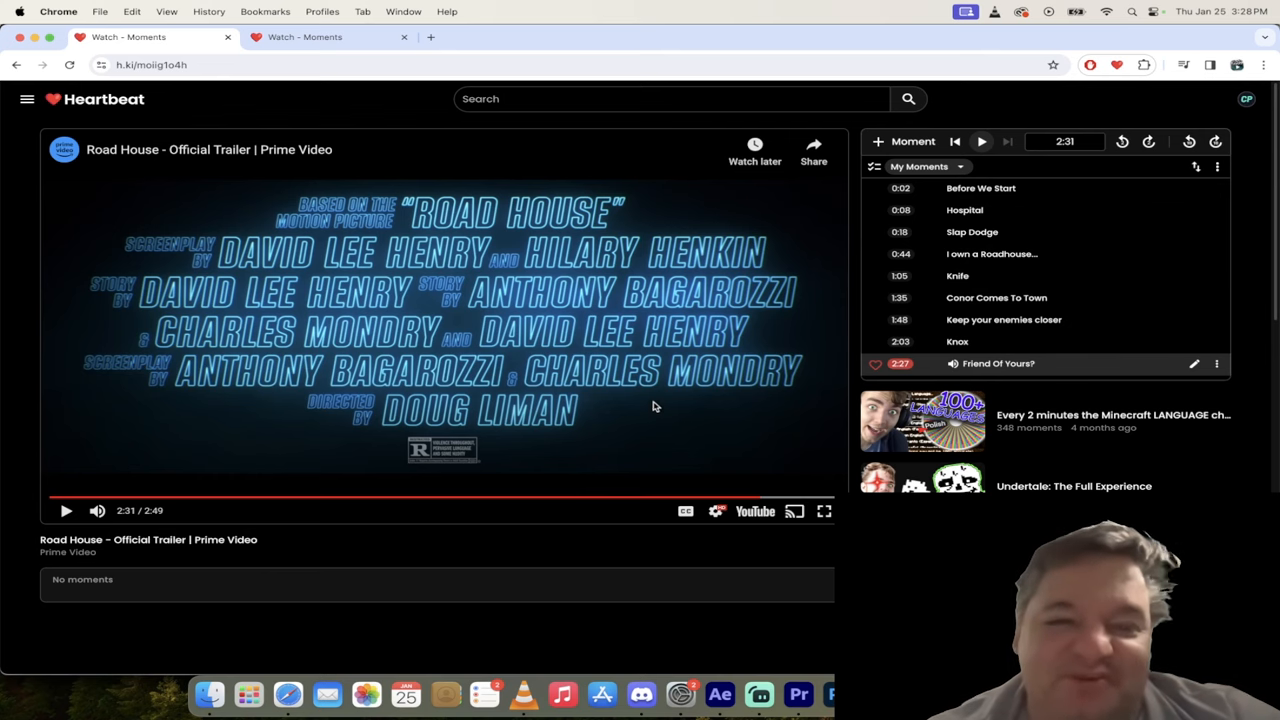
mouse_move(578, 382)
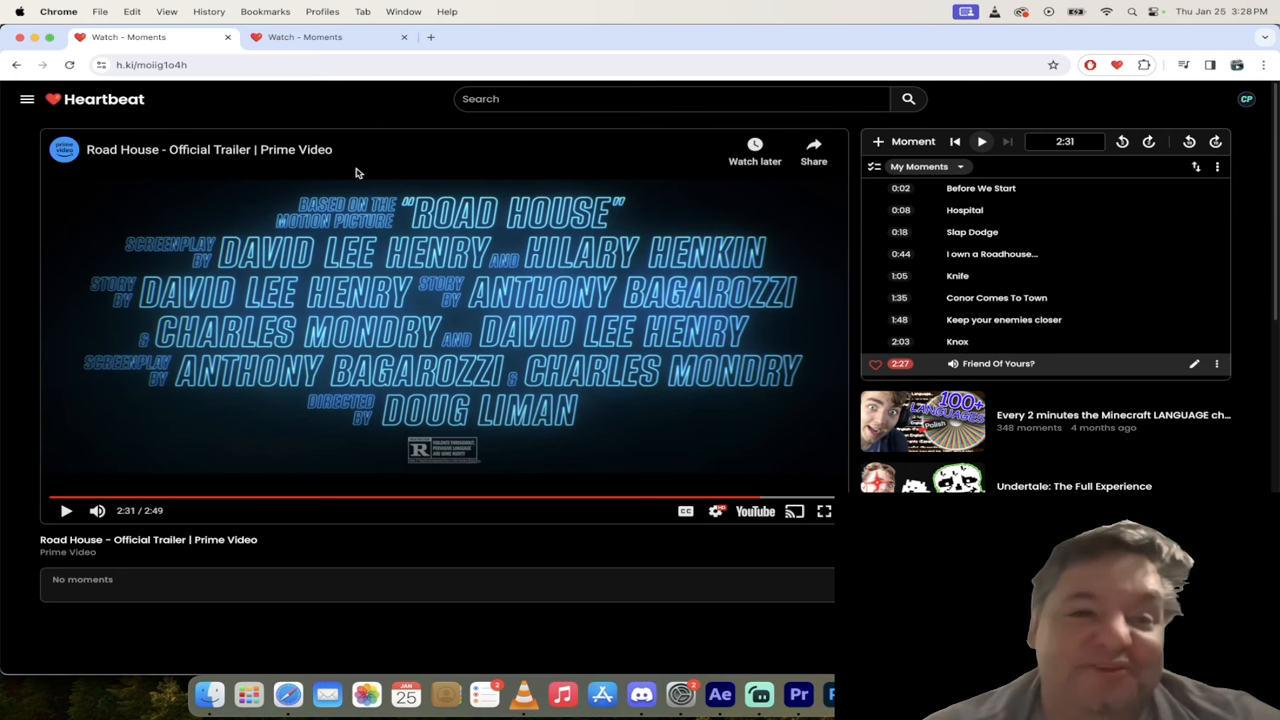
mouse_move(325, 37)
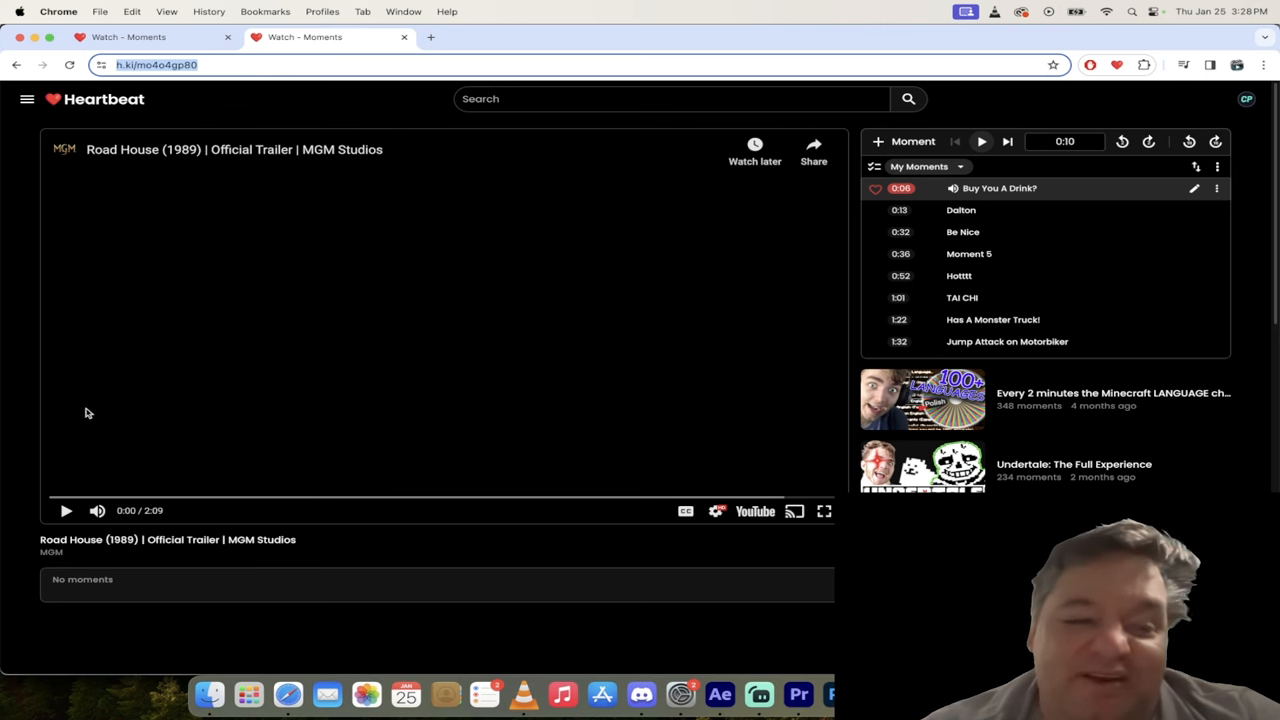
mouse_move(418, 89)
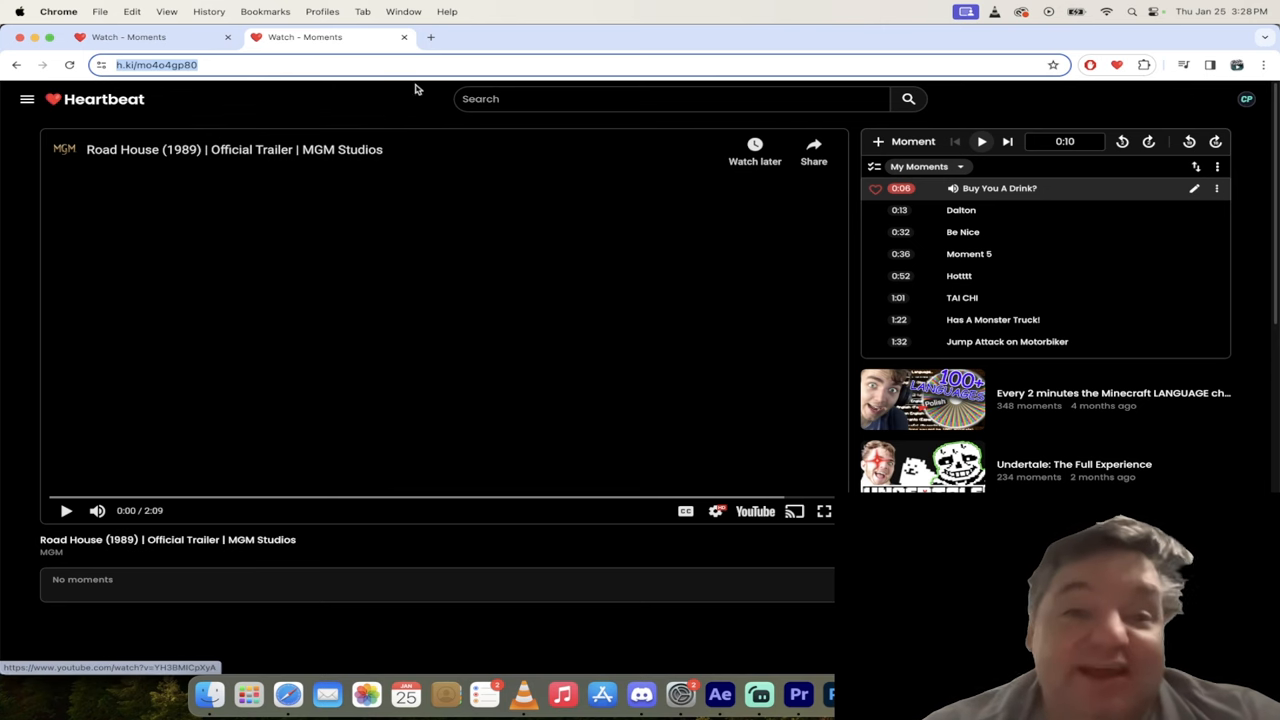
mouse_move(505, 252)
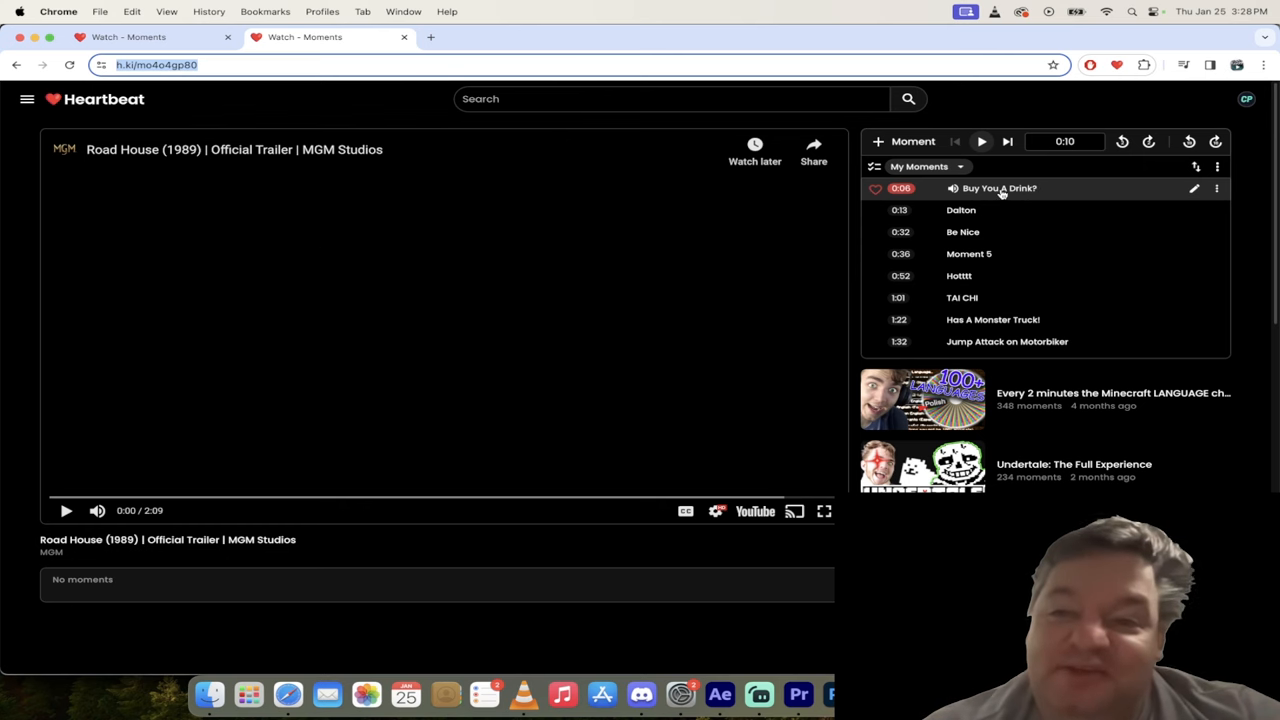
Play the 1989 trailer's 'Buy You A Drink?' moment, then pause it at 0:11.
left_click(66, 510)
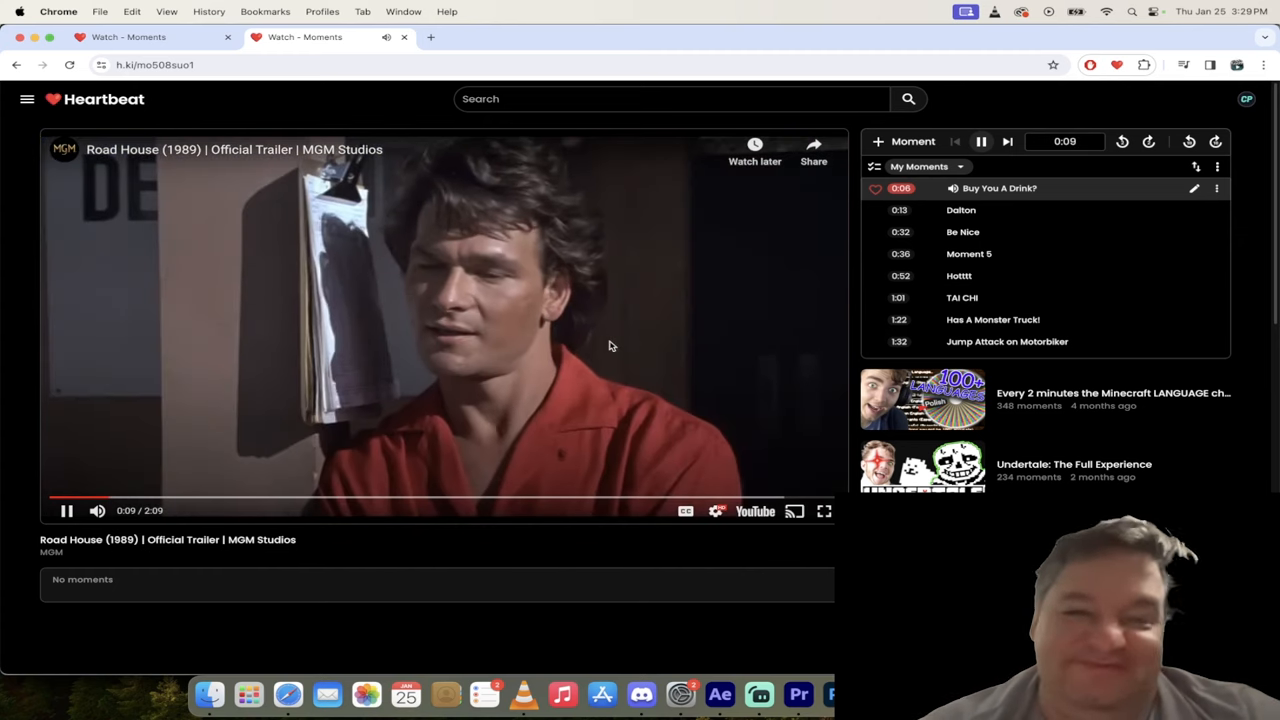
left_click(67, 510)
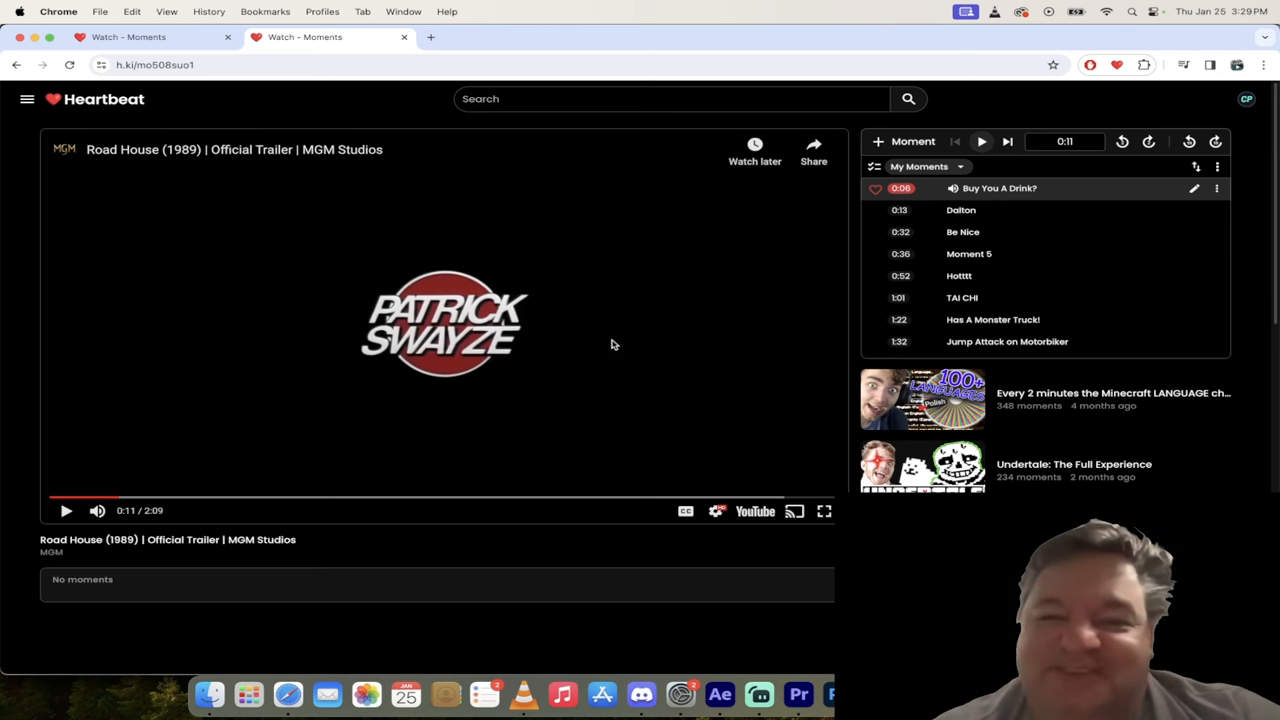
mouse_move(697, 311)
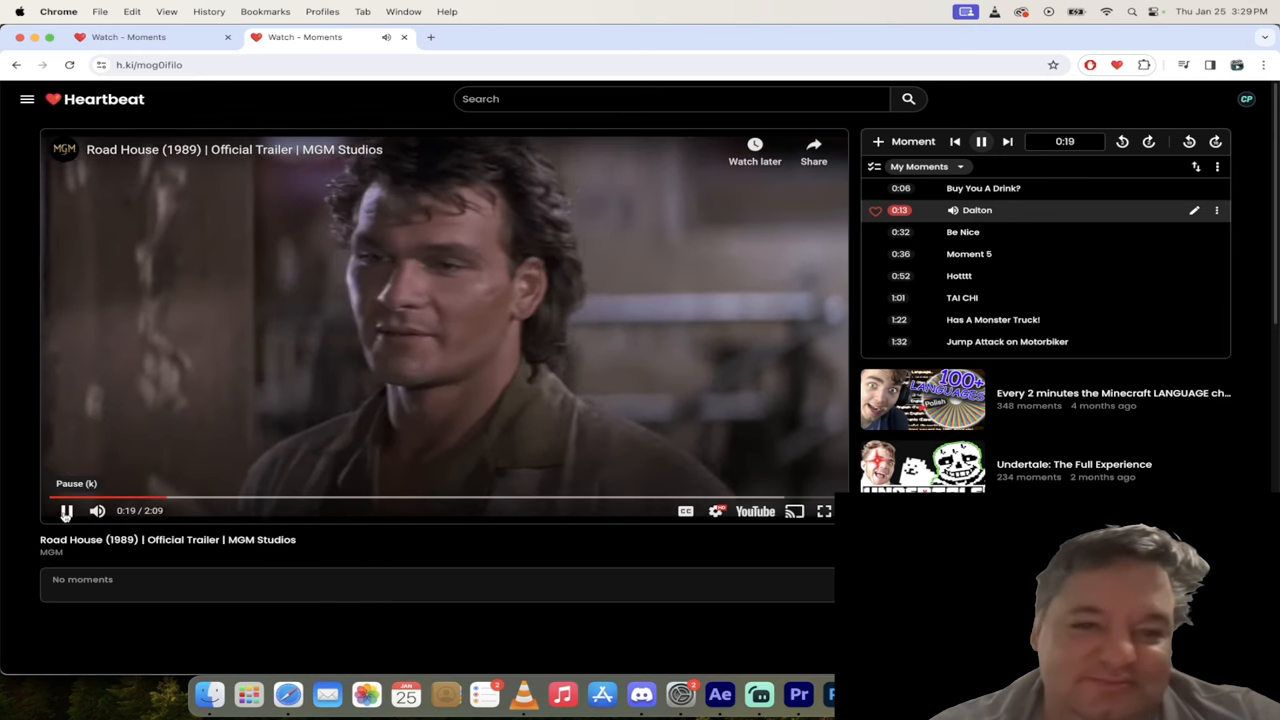
Pause and resume during Dalton, jump to 'Be Nice', and pause at 0:42.
left_click(66, 511)
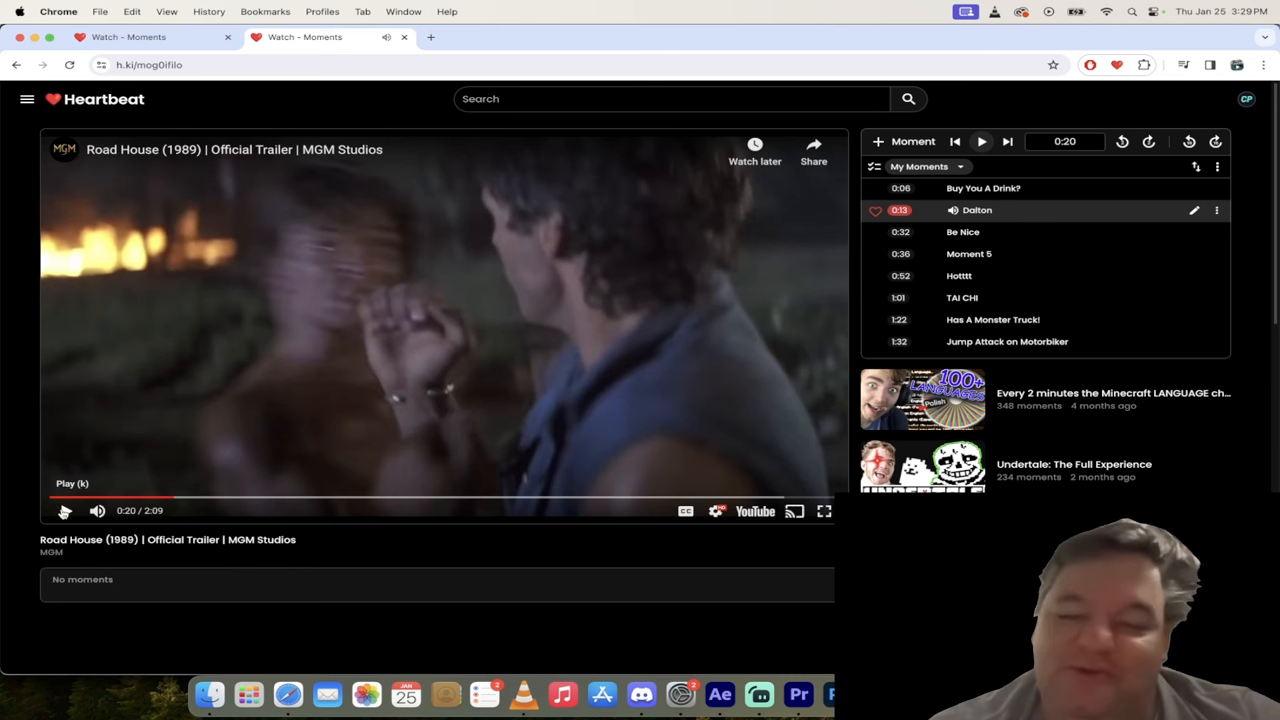
left_click(64, 511)
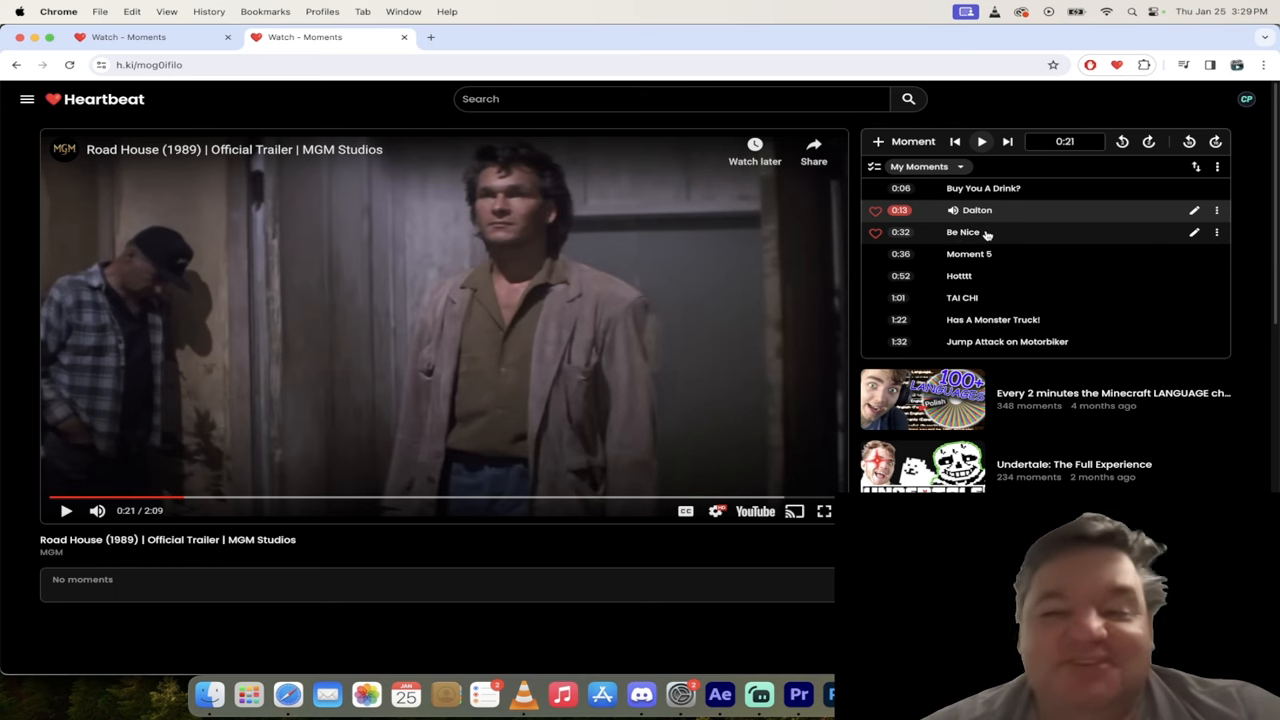
left_click(980, 231)
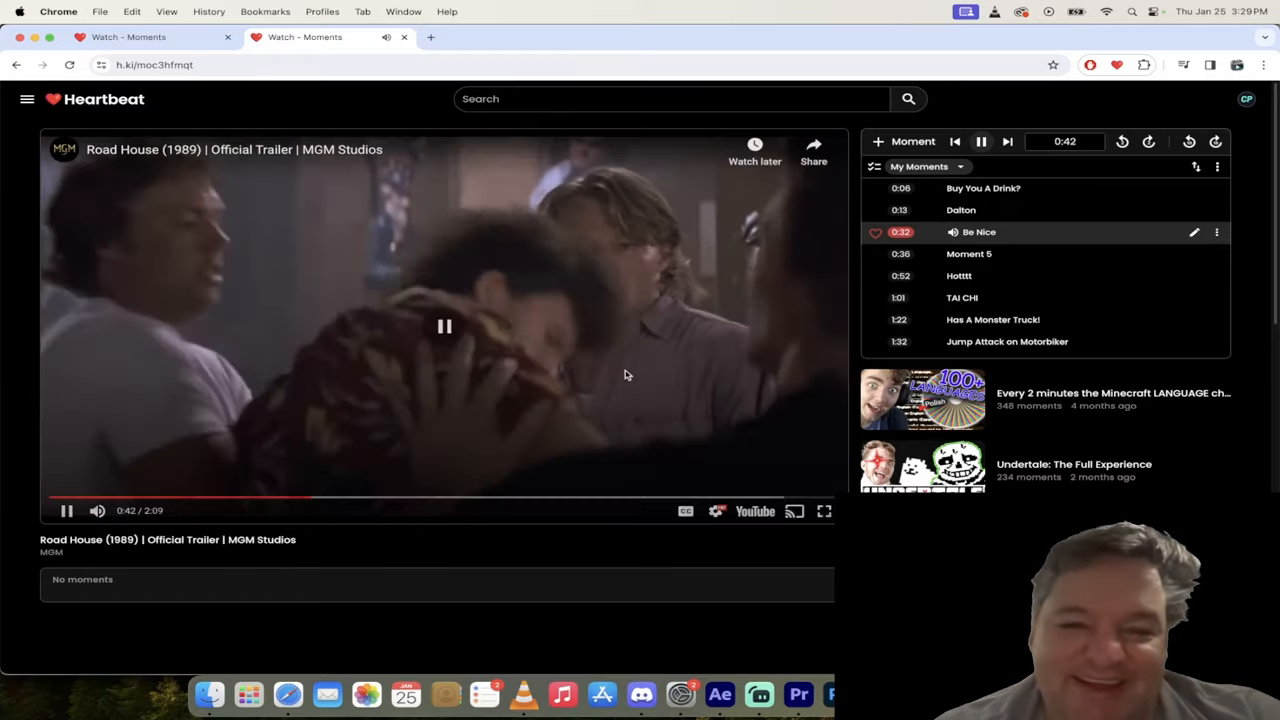
left_click(67, 510)
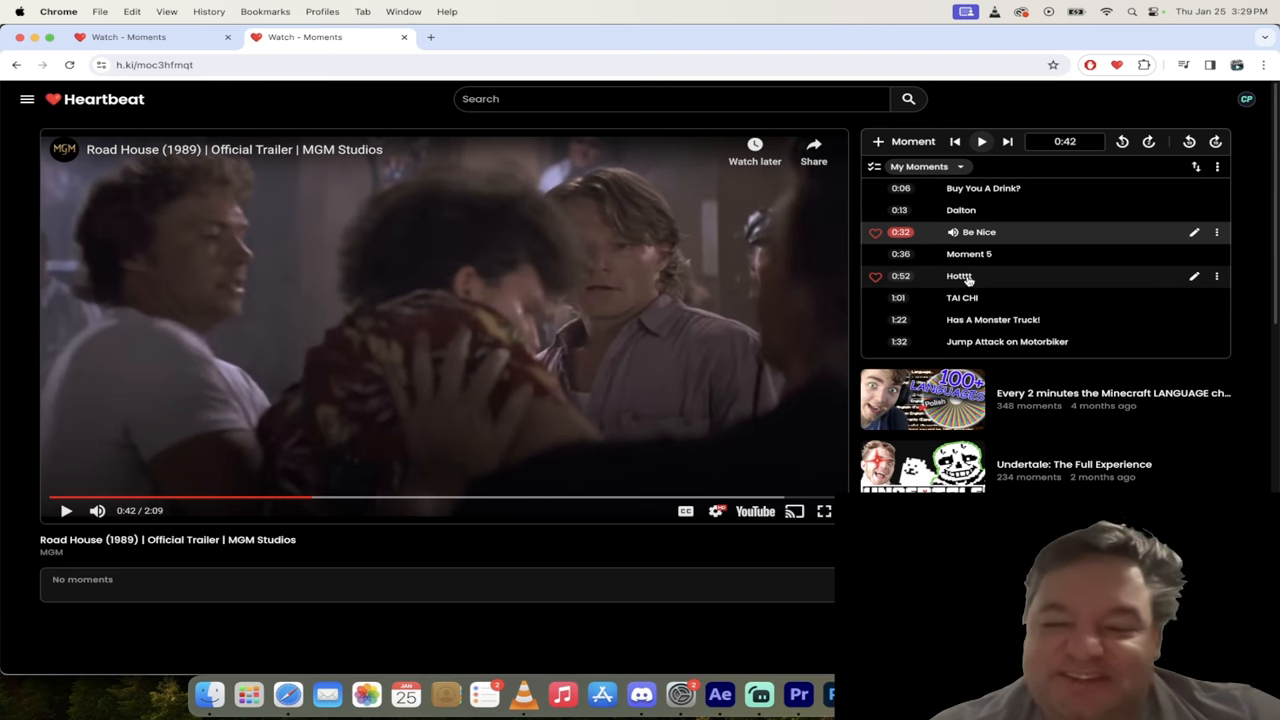
Play and pause the 'Hotttt' moment, then jump to 'TAI CHI' and pause at 1:04.
left_click(960, 275)
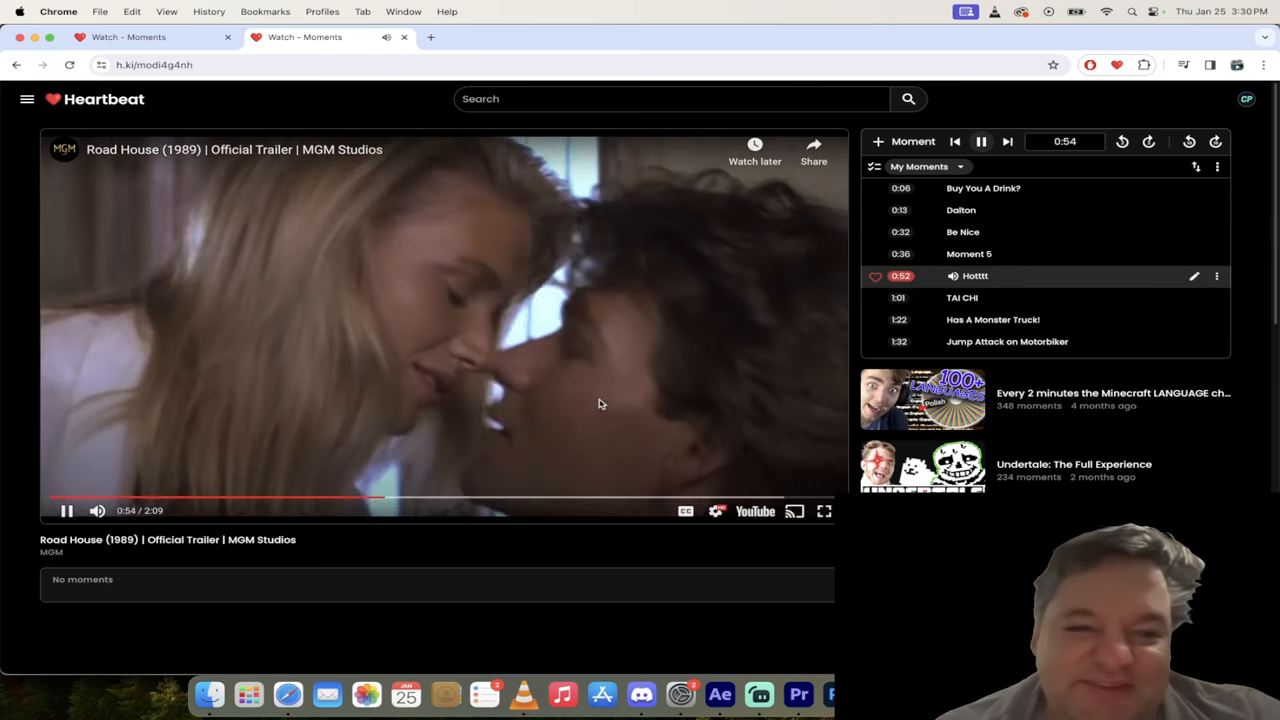
left_click(66, 510)
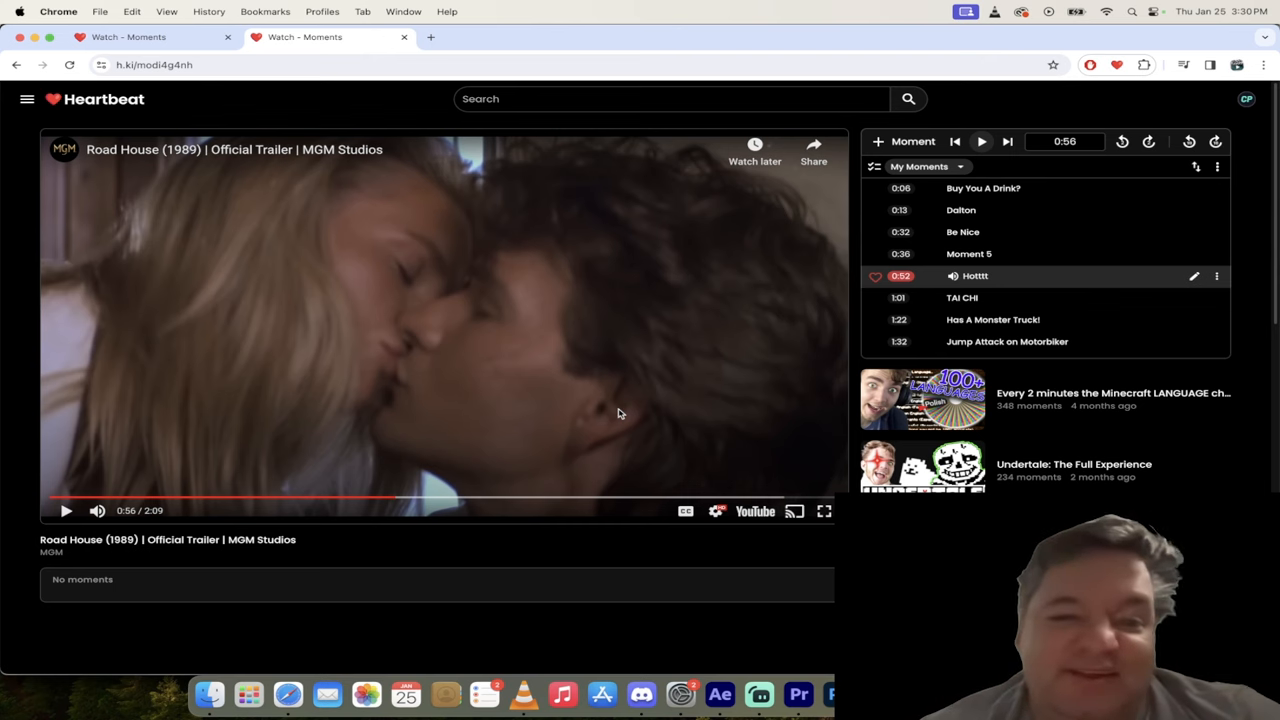
mouse_move(588, 400)
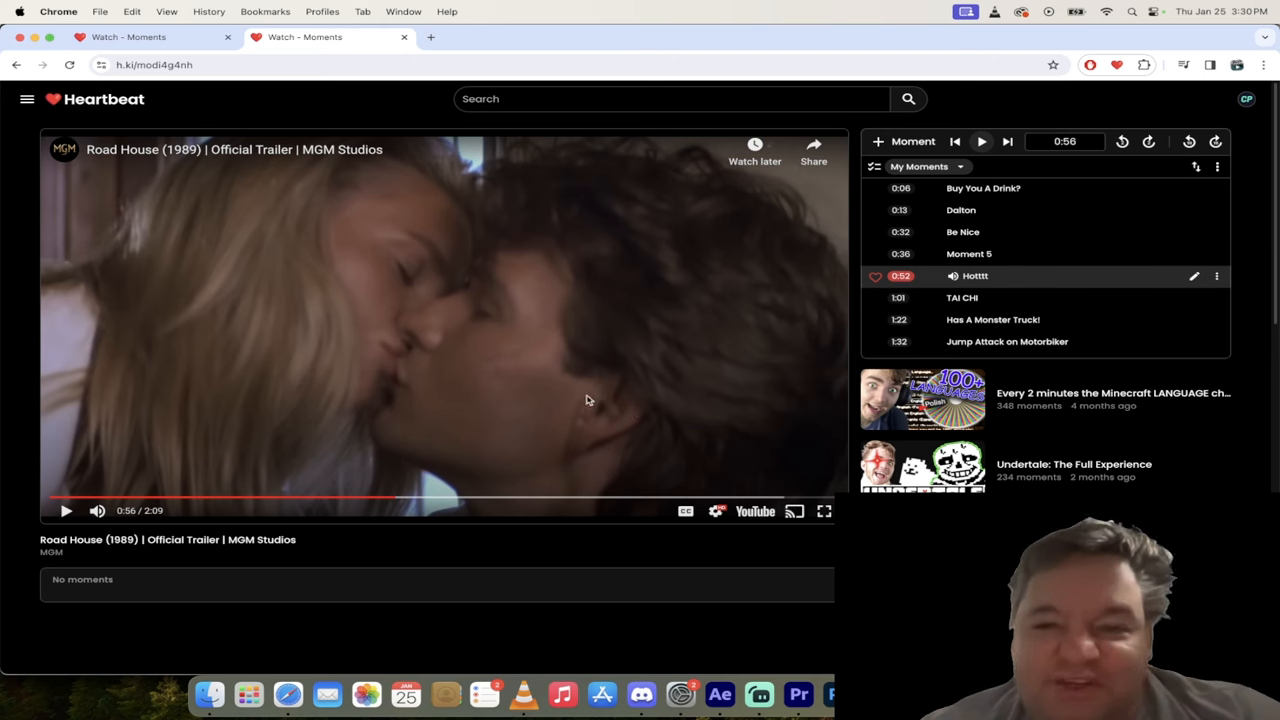
mouse_move(515, 408)
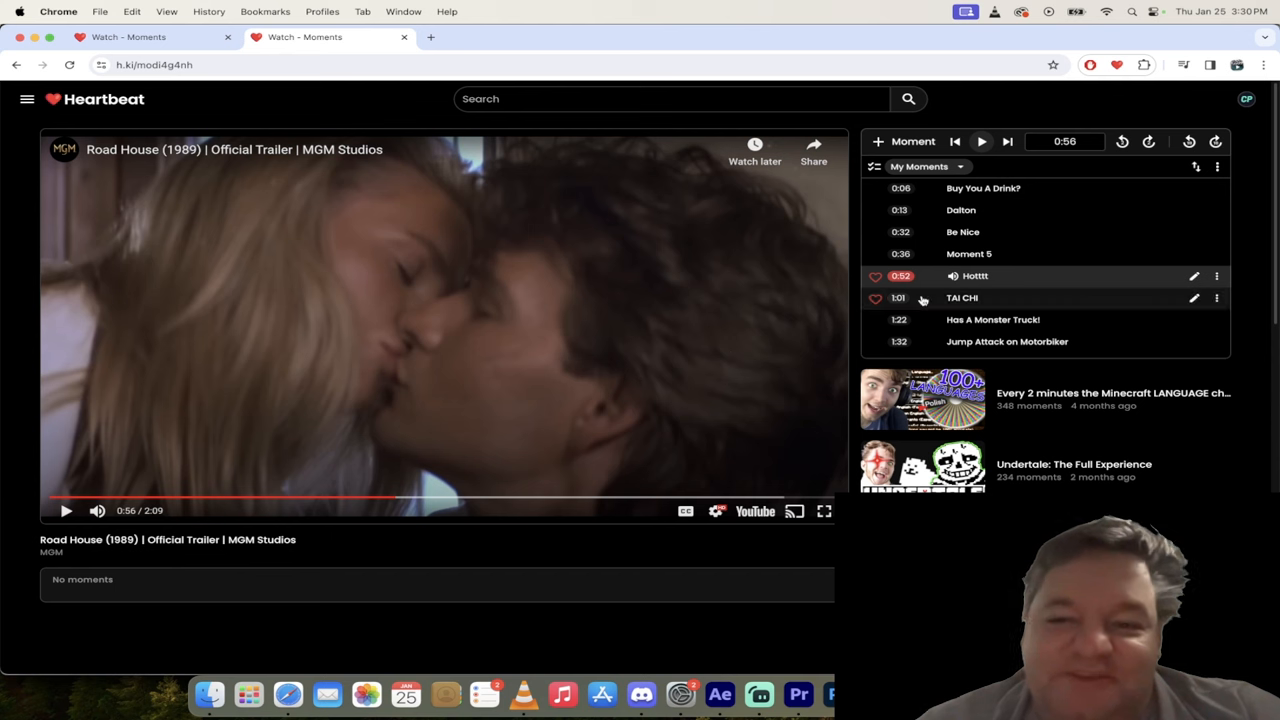
left_click(962, 297)
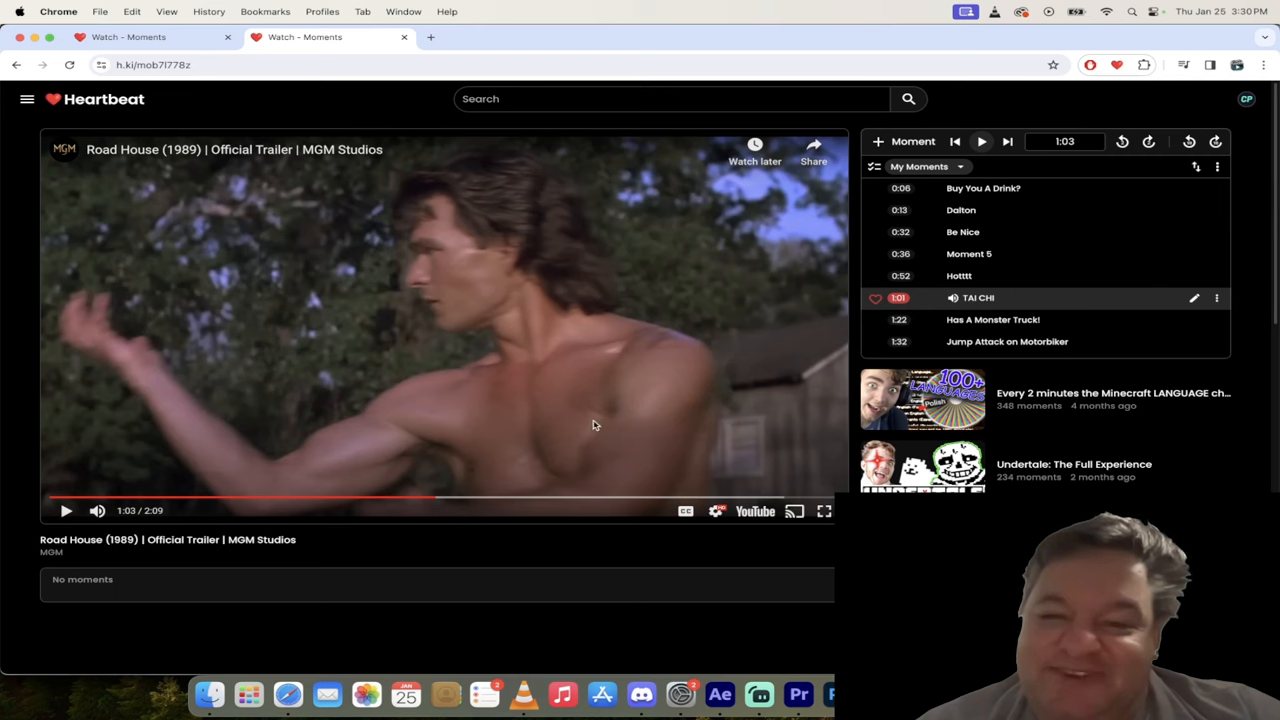
left_click(66, 510)
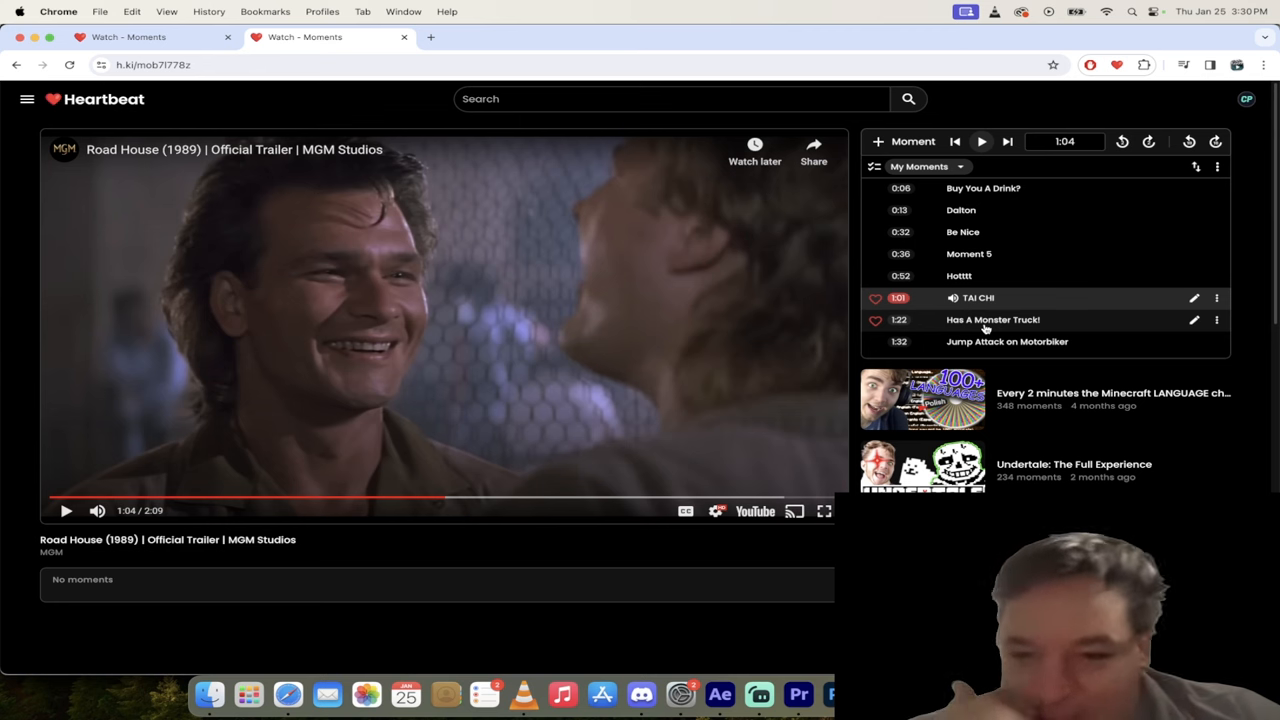
Play the 1:22 'Has A Monster Truck!' moment, pausing and resuming, then pause at 1:34.
left_click(1000, 319)
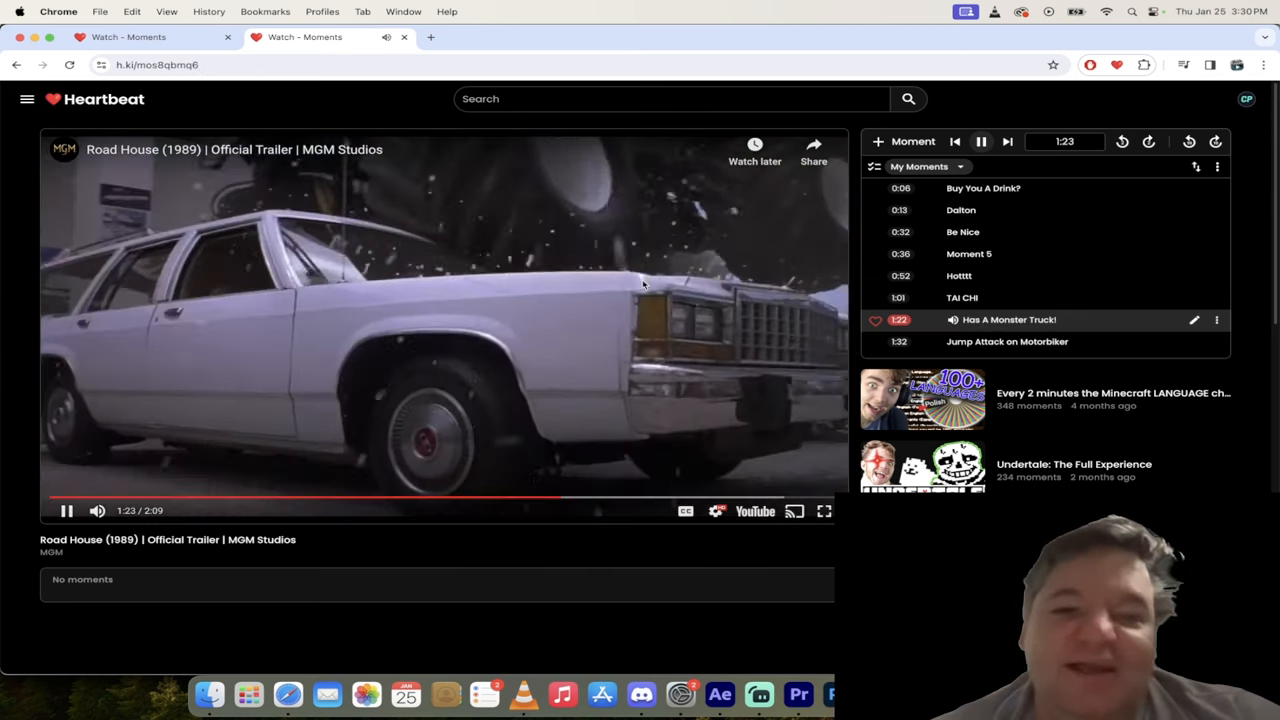
left_click(67, 510)
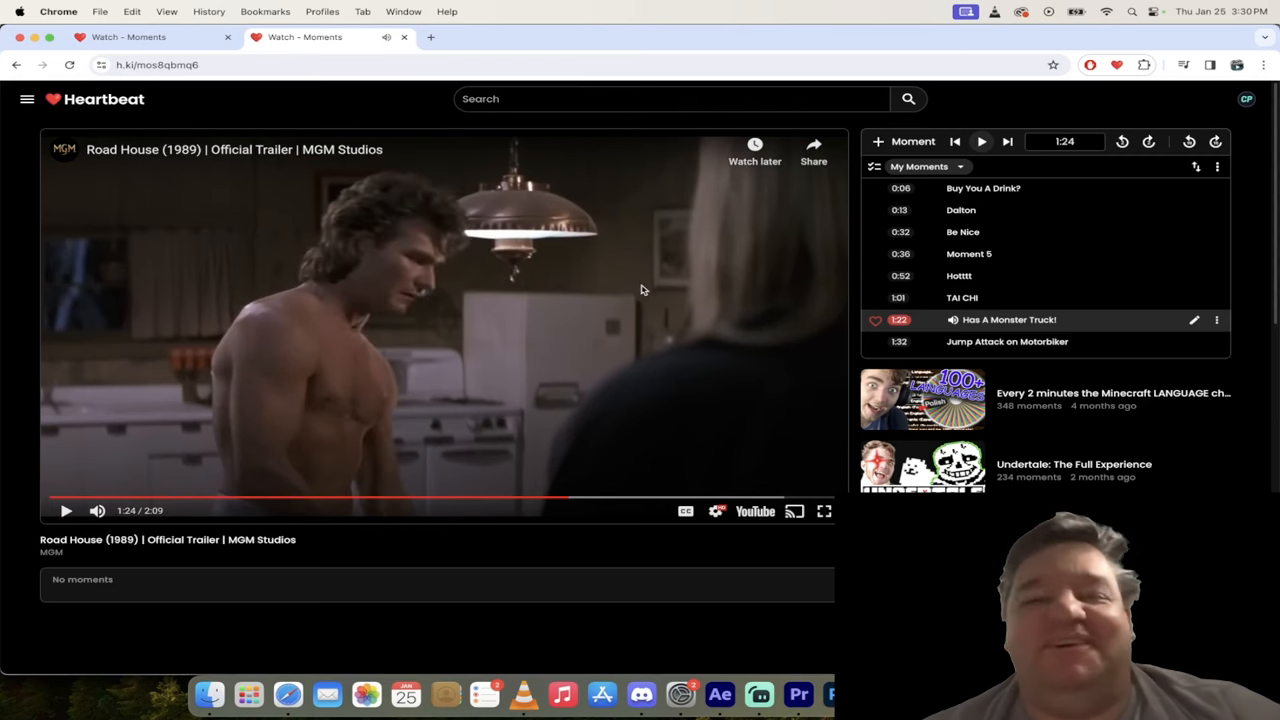
mouse_move(588, 348)
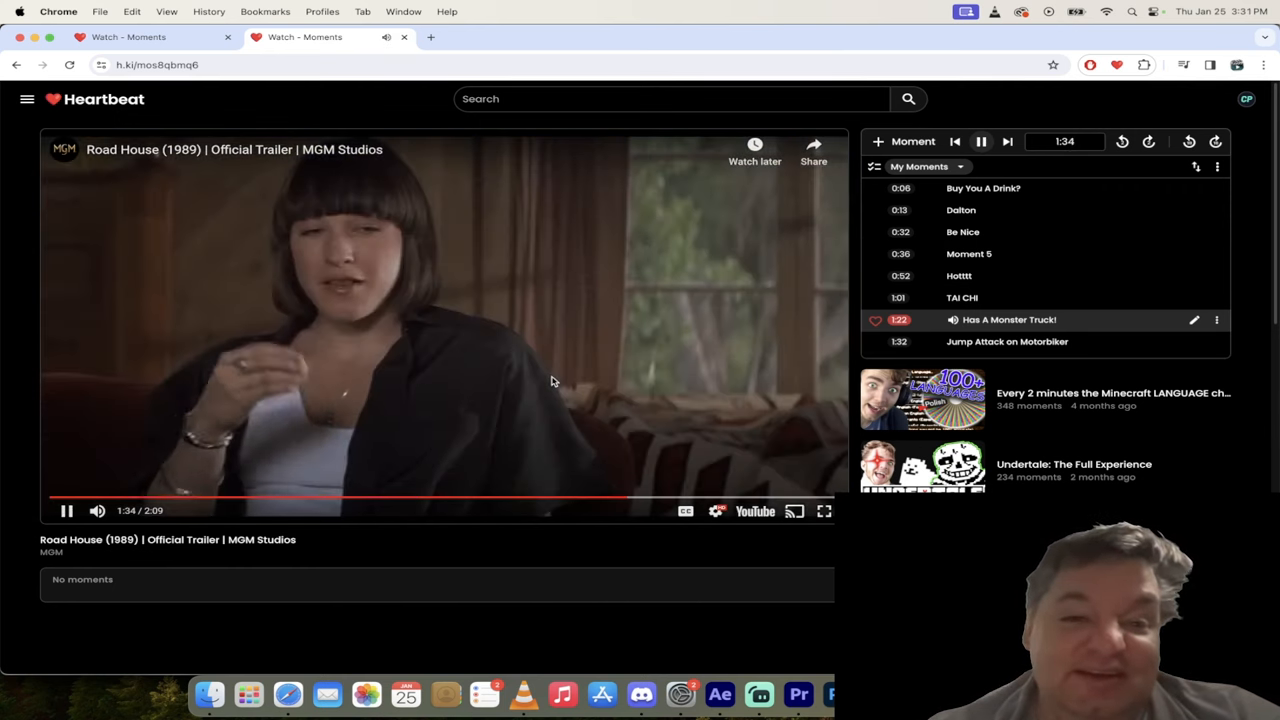
left_click(67, 510)
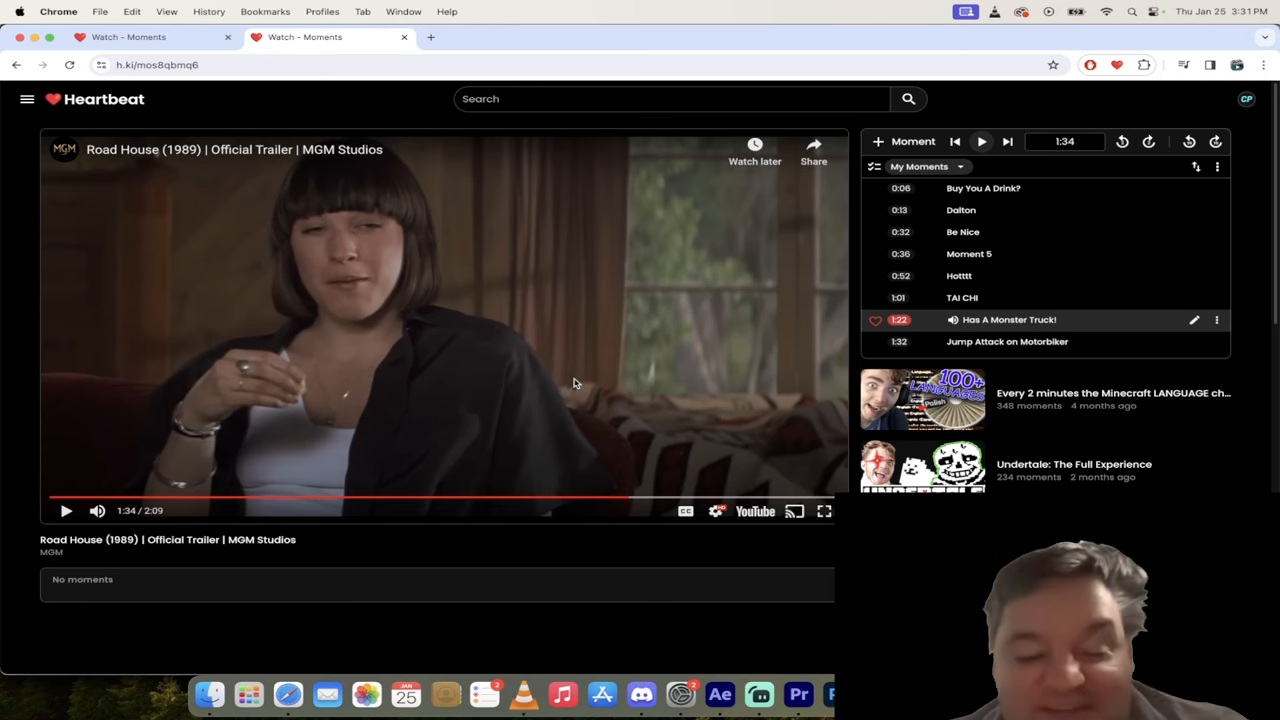
mouse_move(759, 694)
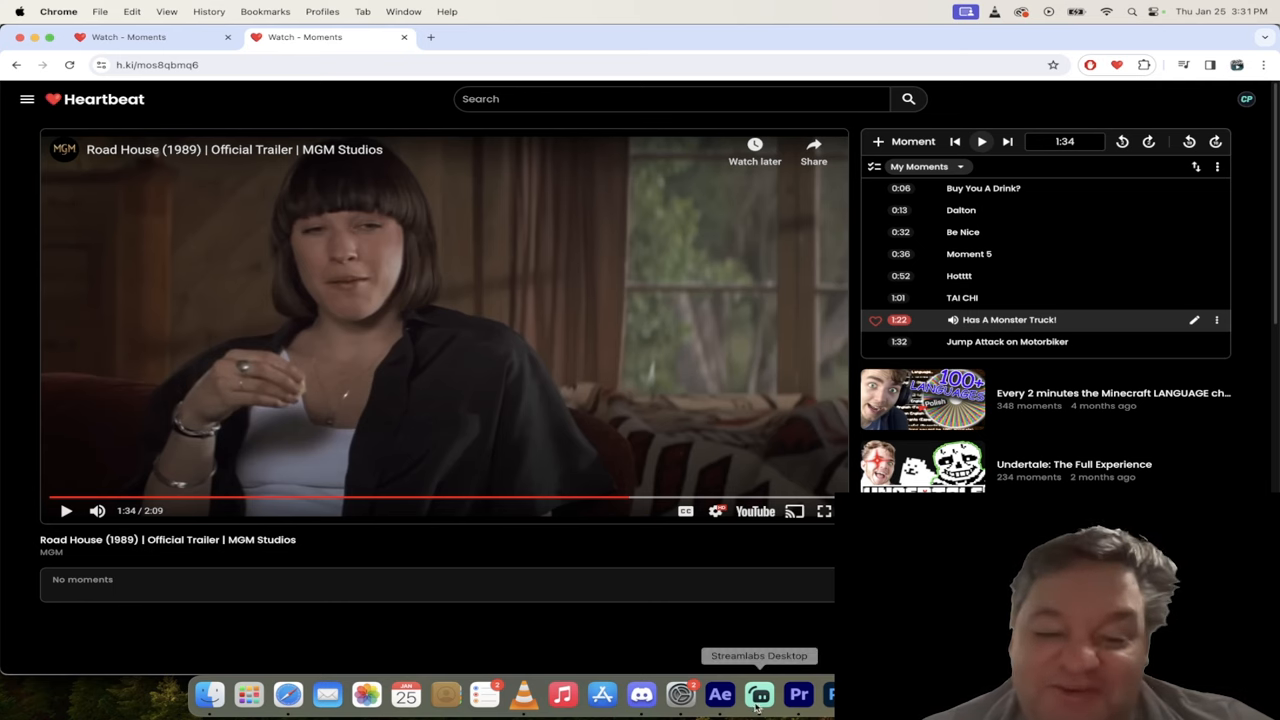